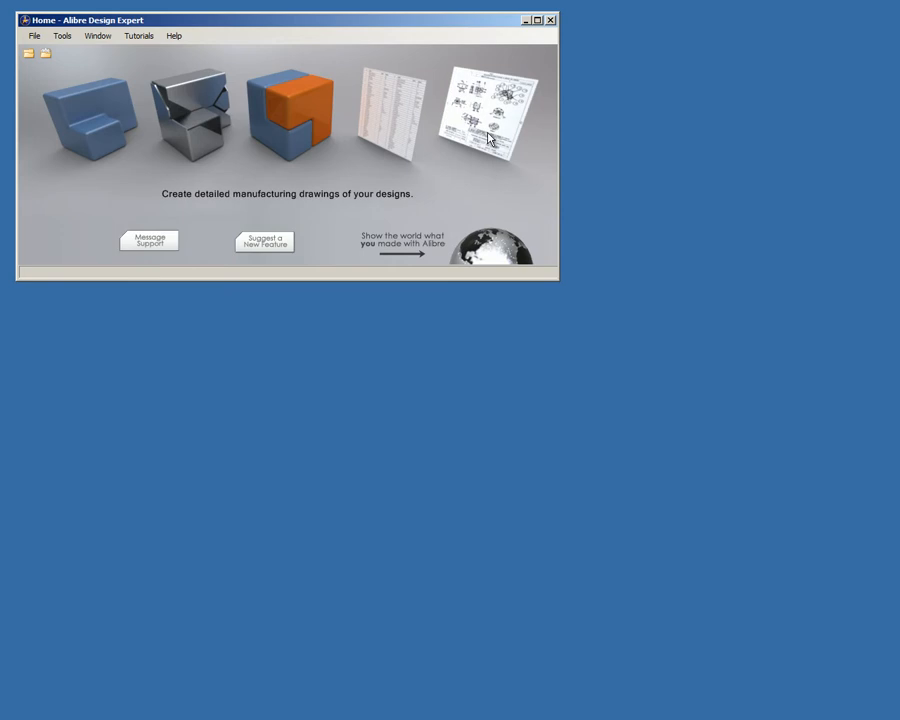
Create a new drawing on the ANSI A Landscape template, leaving title block values empty.
click(490, 110)
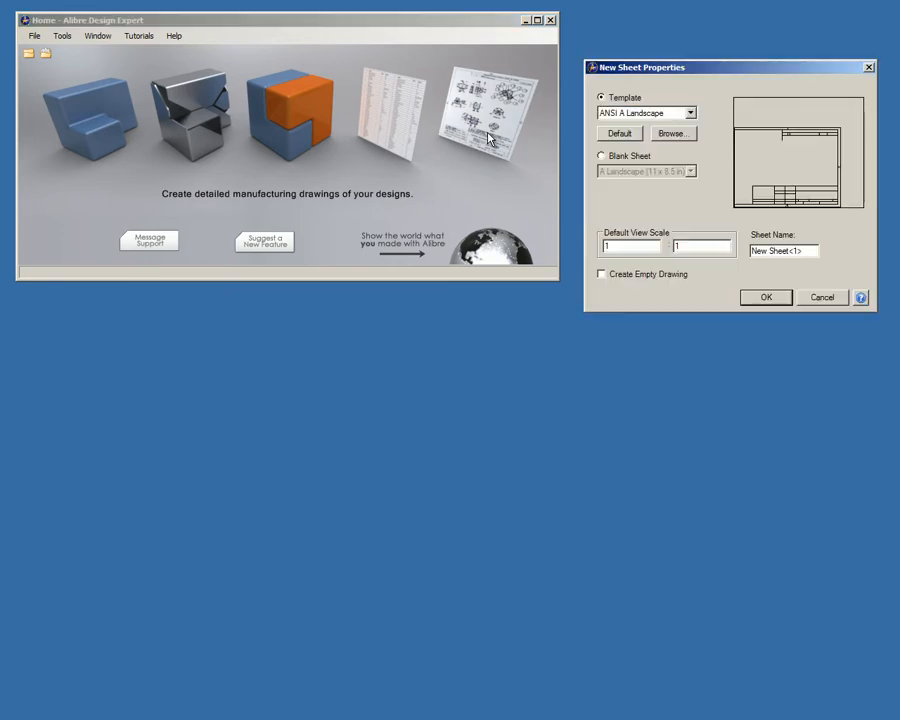
click(602, 155)
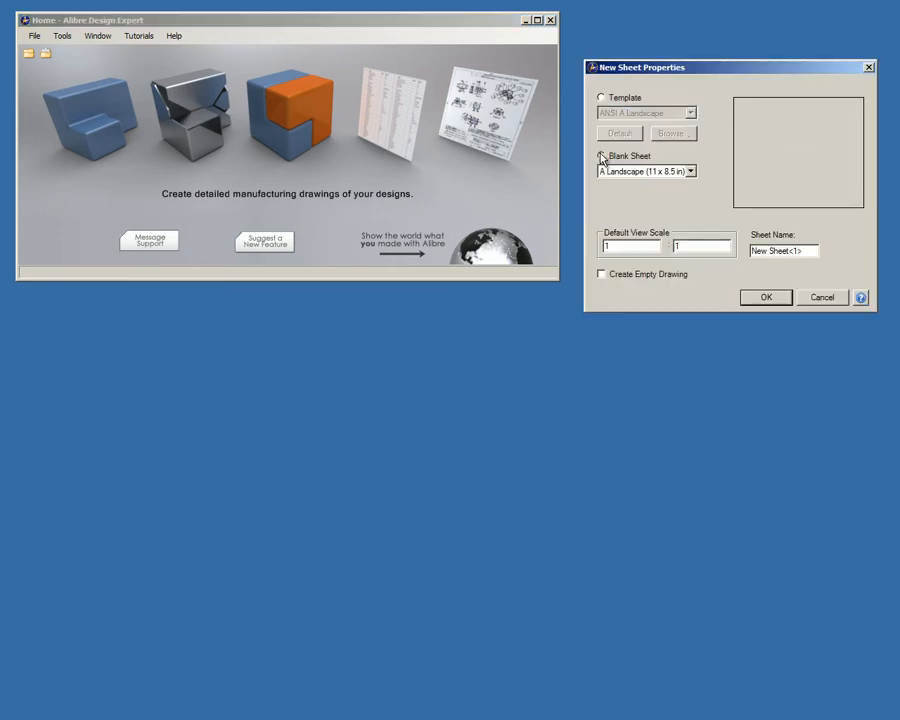
click(602, 97)
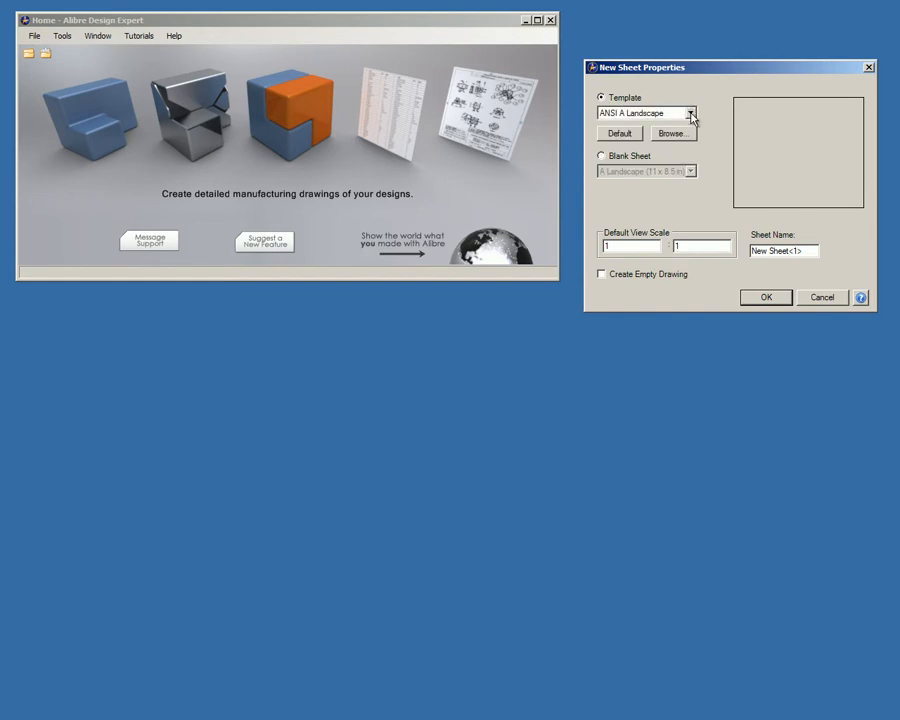
click(689, 112)
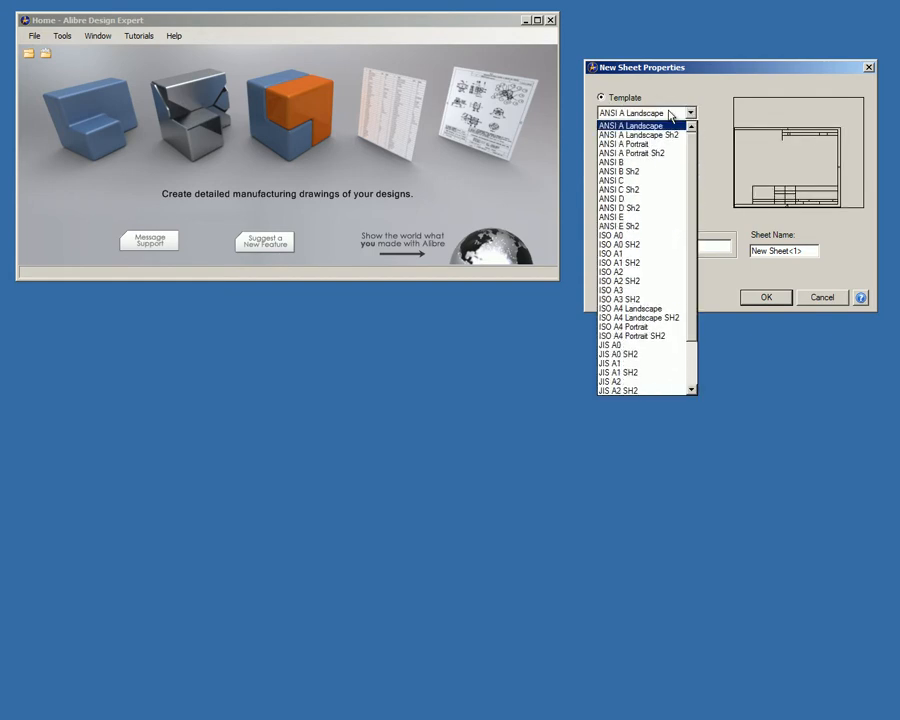
click(631, 125)
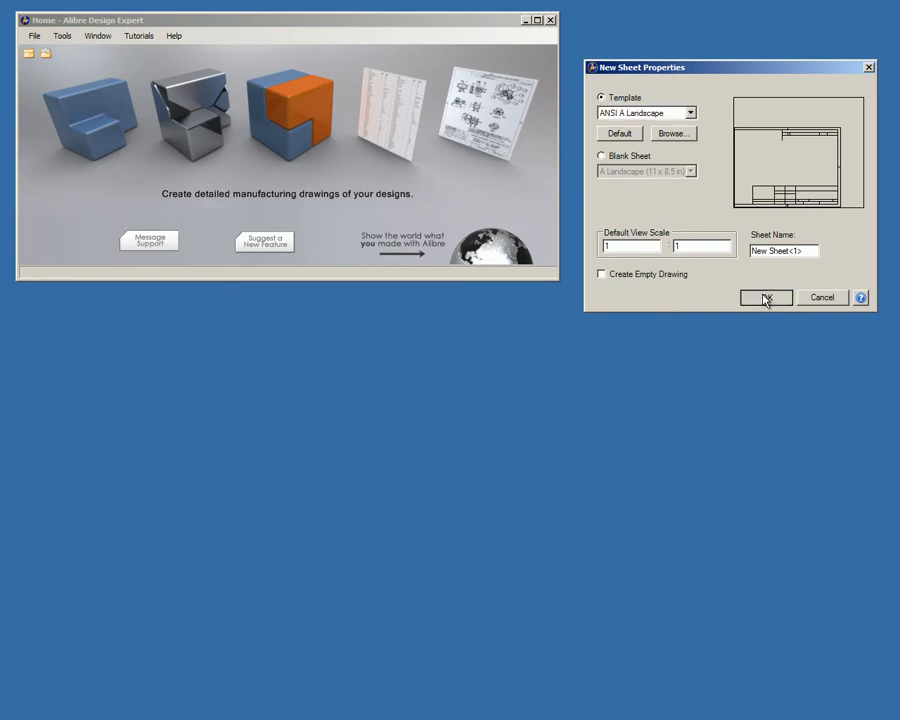
click(765, 298)
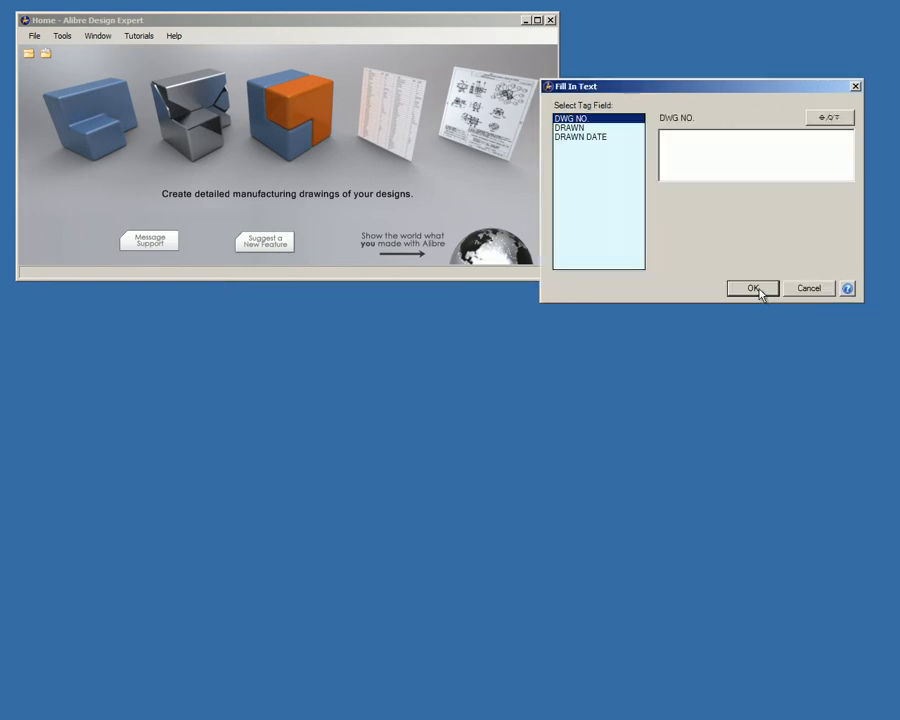
click(752, 289)
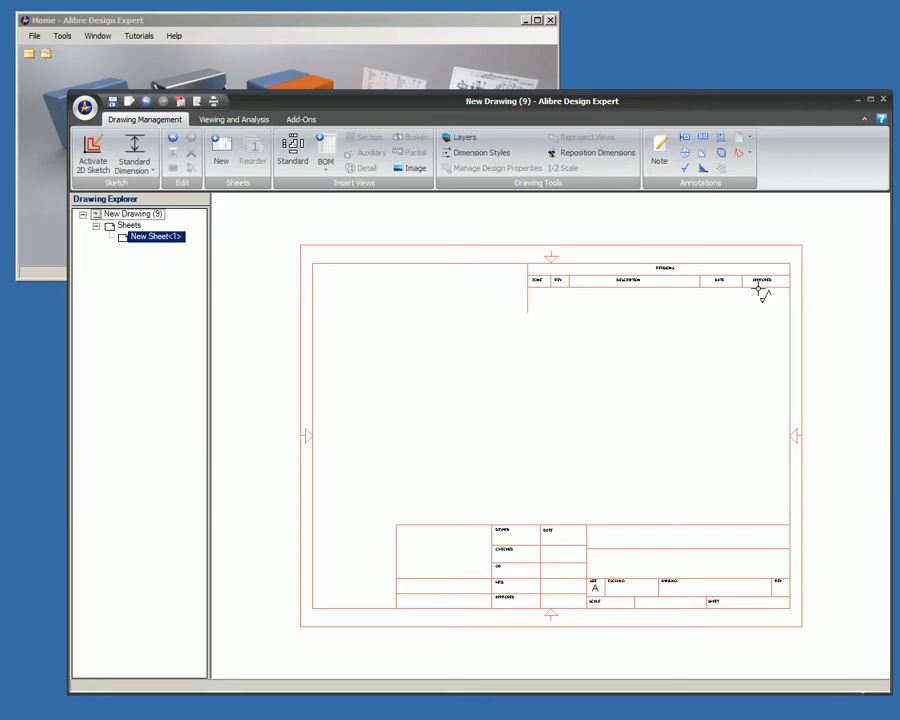
mouse_move(725, 285)
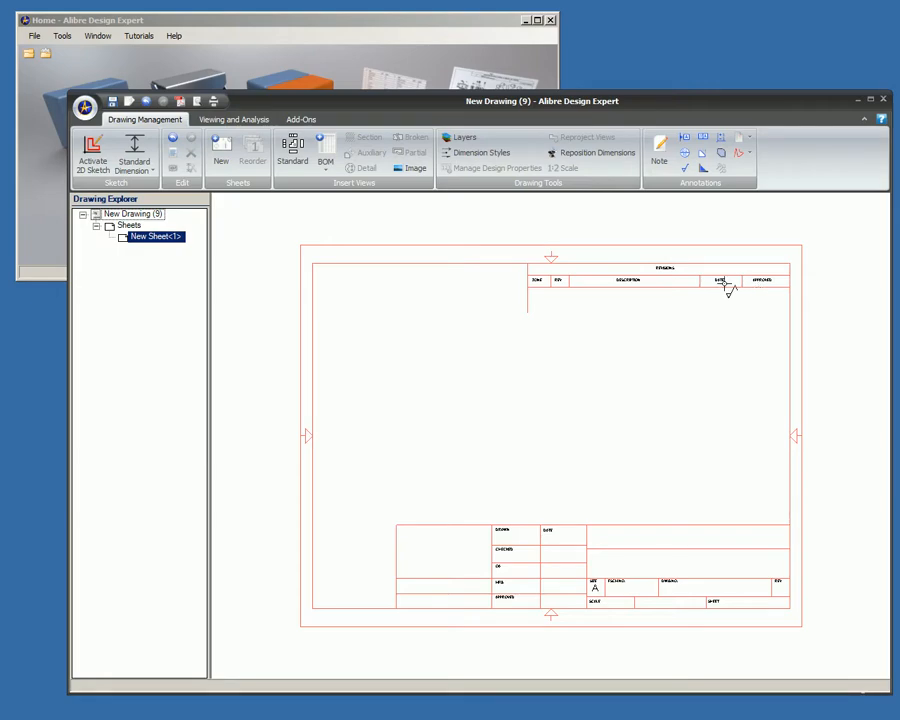
Show the DRAWN, DRAWN DATE and DWG NO. field names from the sheet's context menu.
right_click(727, 291)
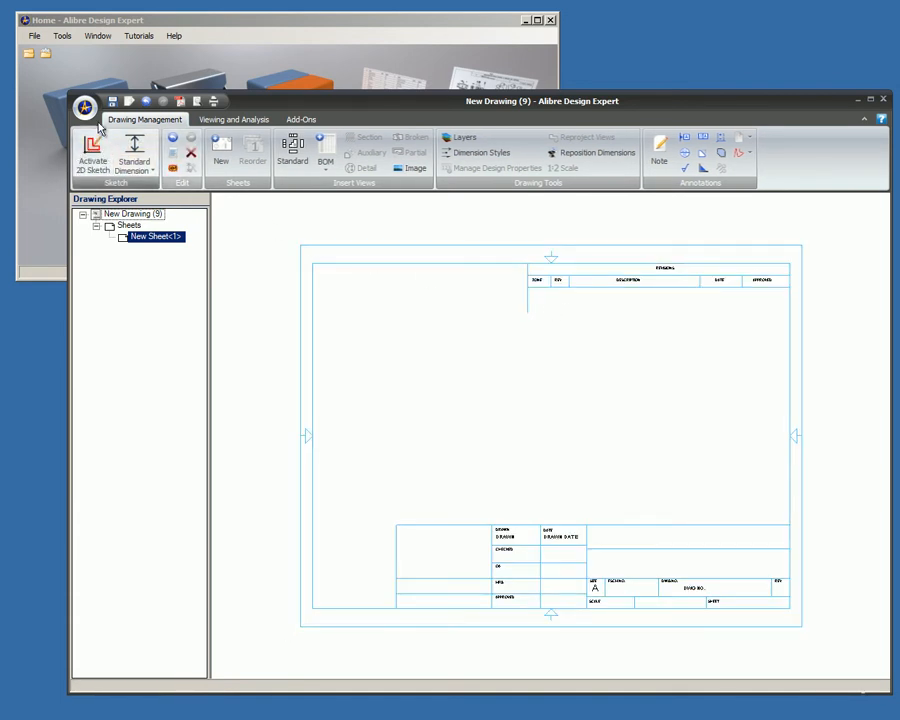
click(84, 107)
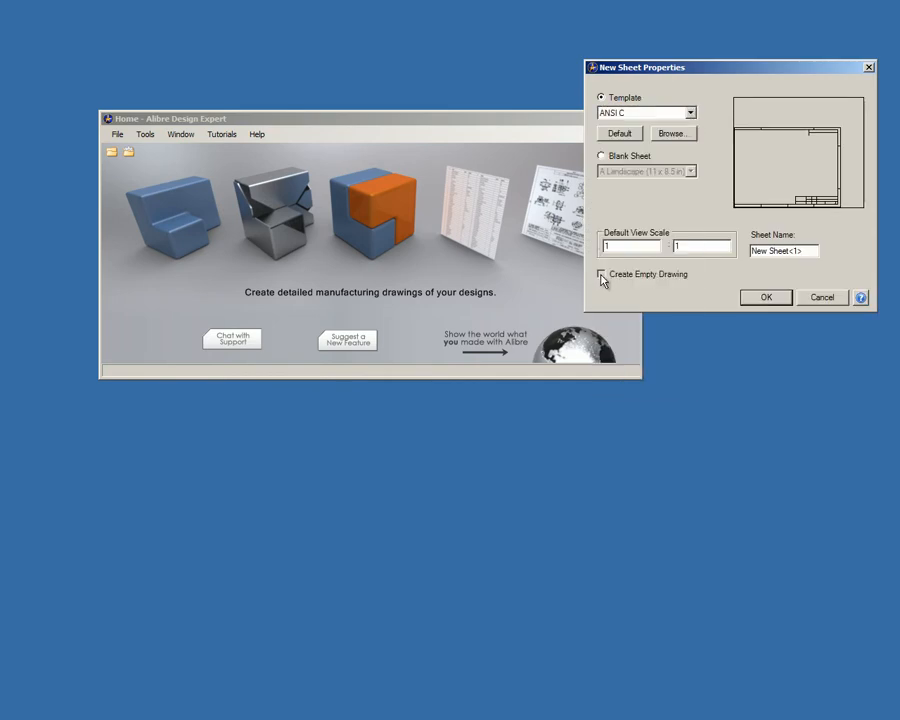
Create the new drawing using the ANSI C sheet template.
click(766, 297)
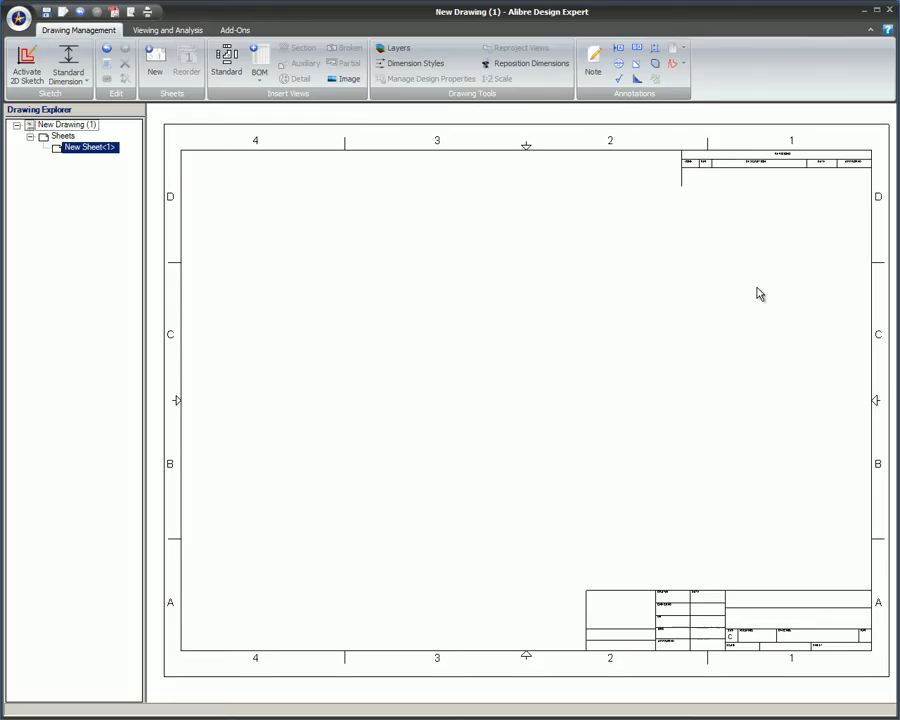
mouse_move(737, 275)
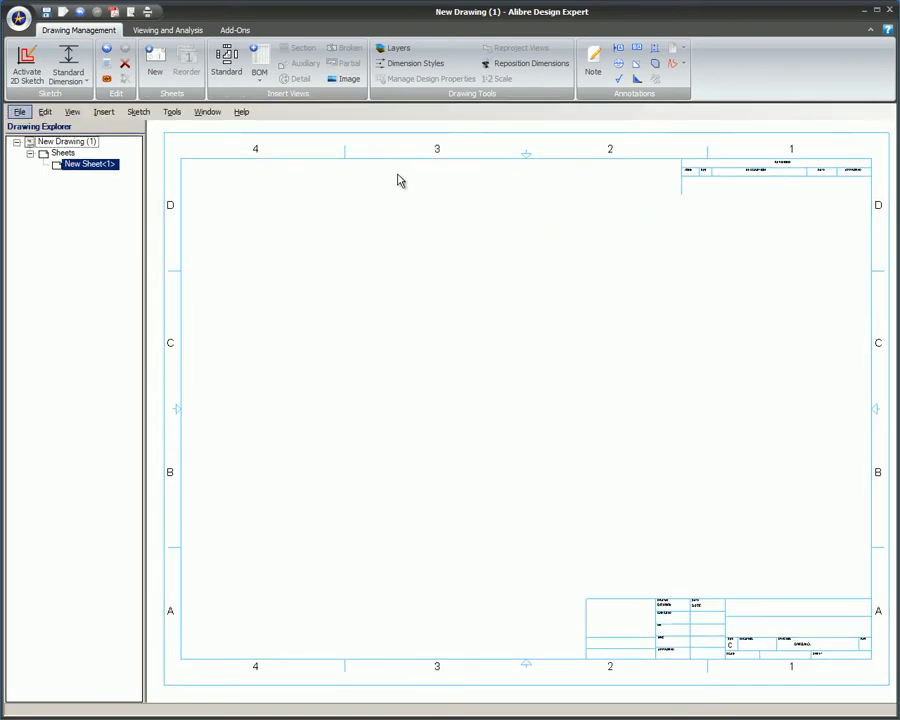
click(138, 111)
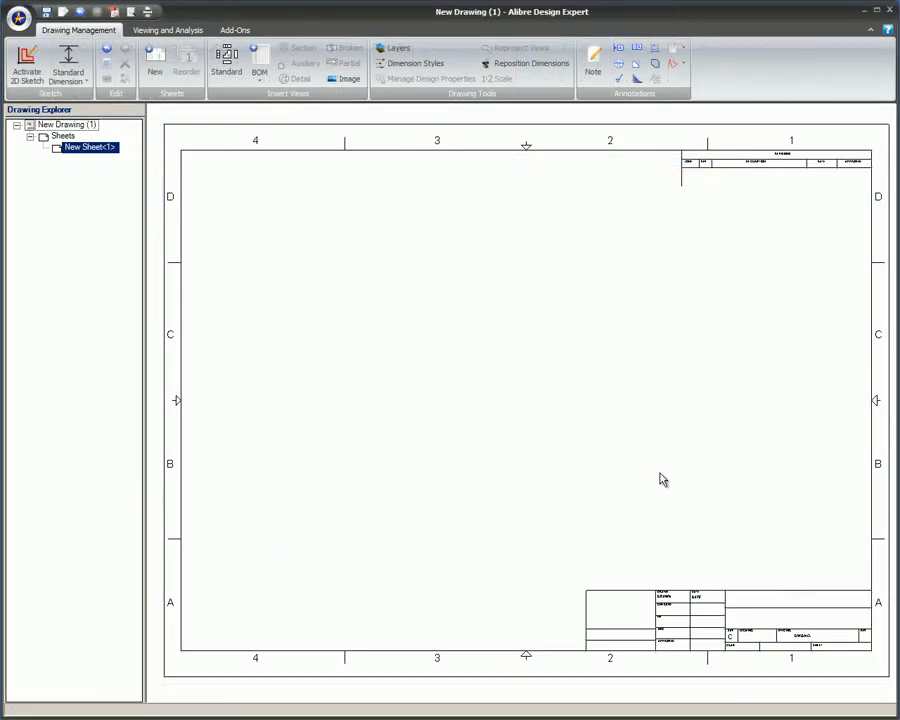
Activate a 2D sketch on the ANSI C sheet and start a new Field text.
click(27, 65)
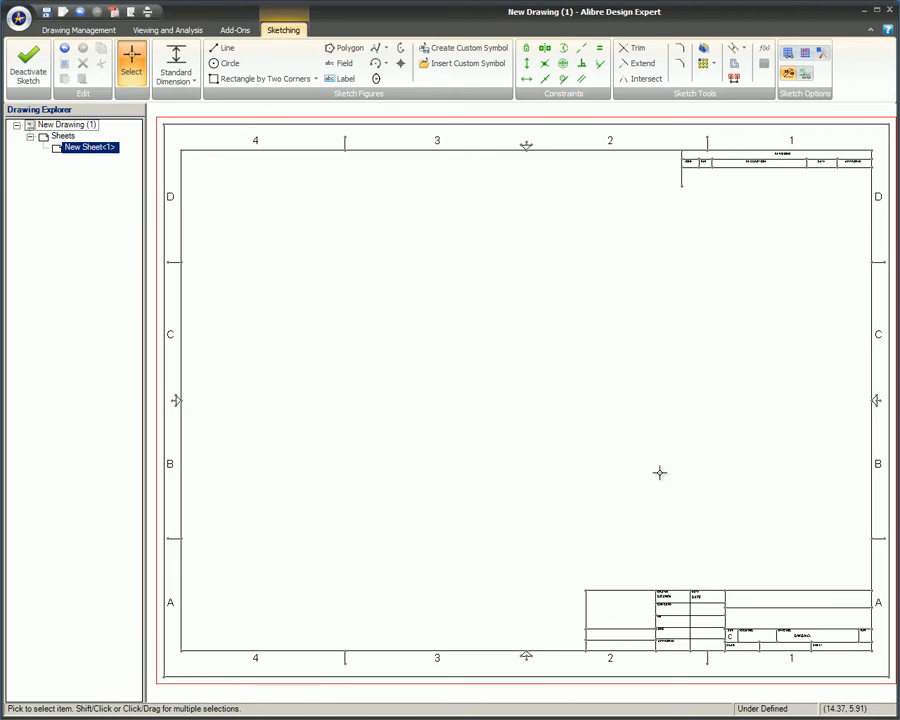
mouse_move(403, 181)
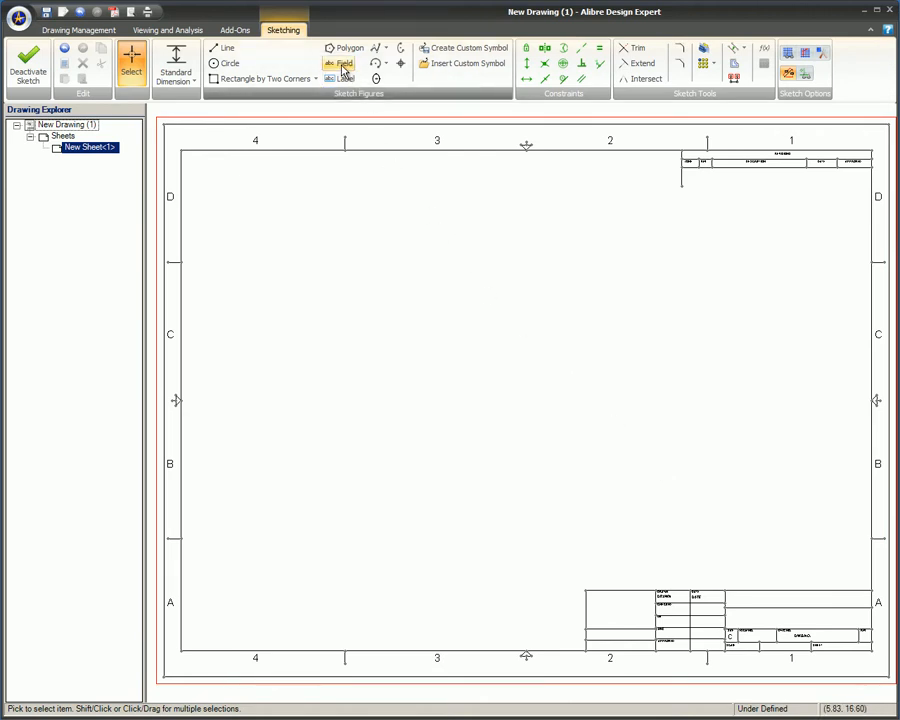
click(344, 63)
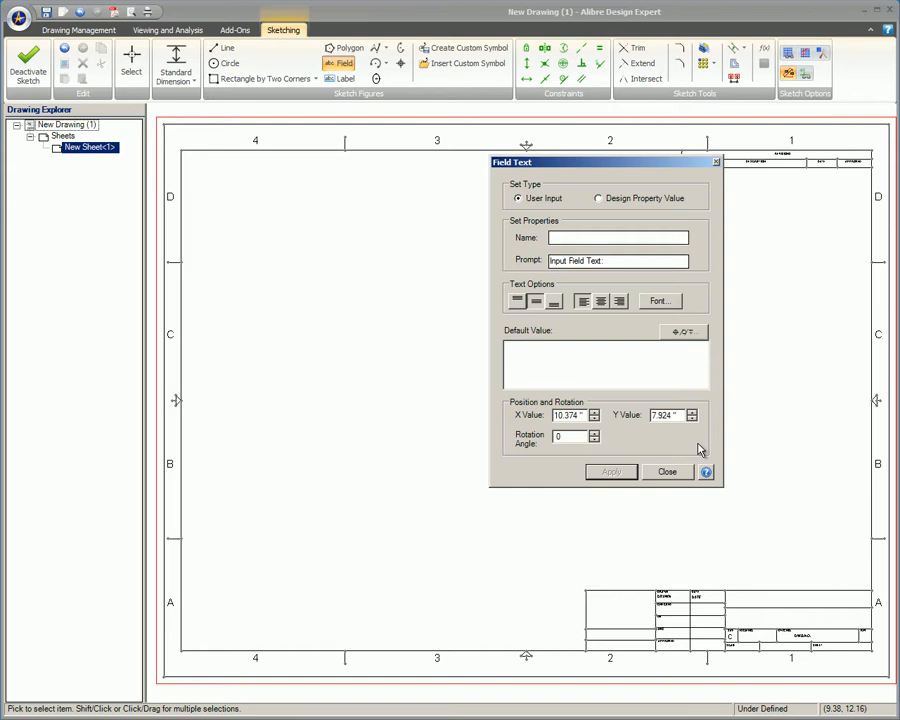
click(598, 197)
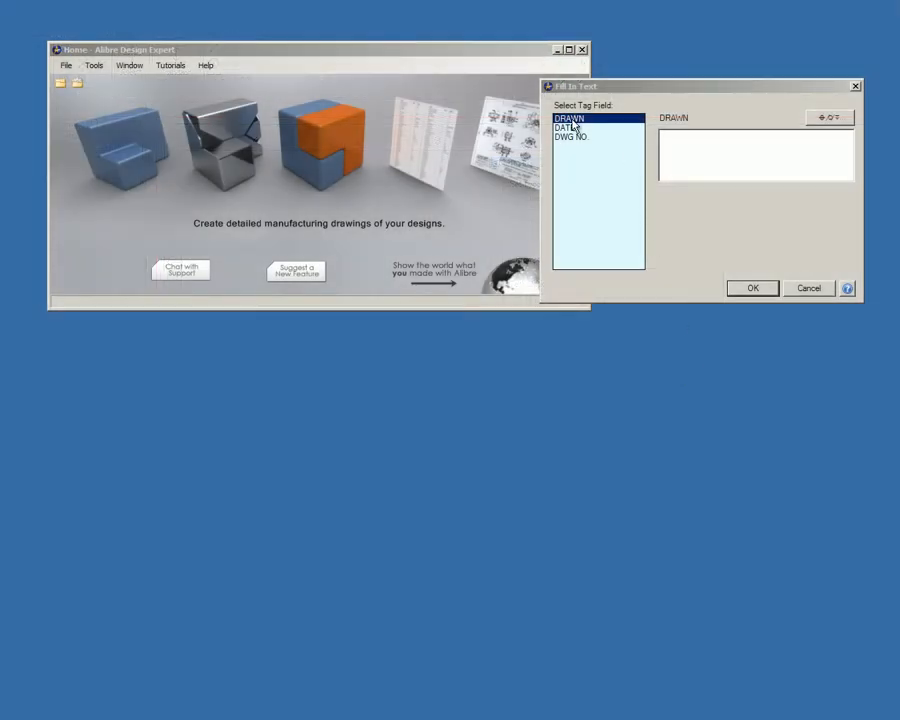
Select the DATE and DWG NO. fields in the Fill In Text prompt.
click(568, 128)
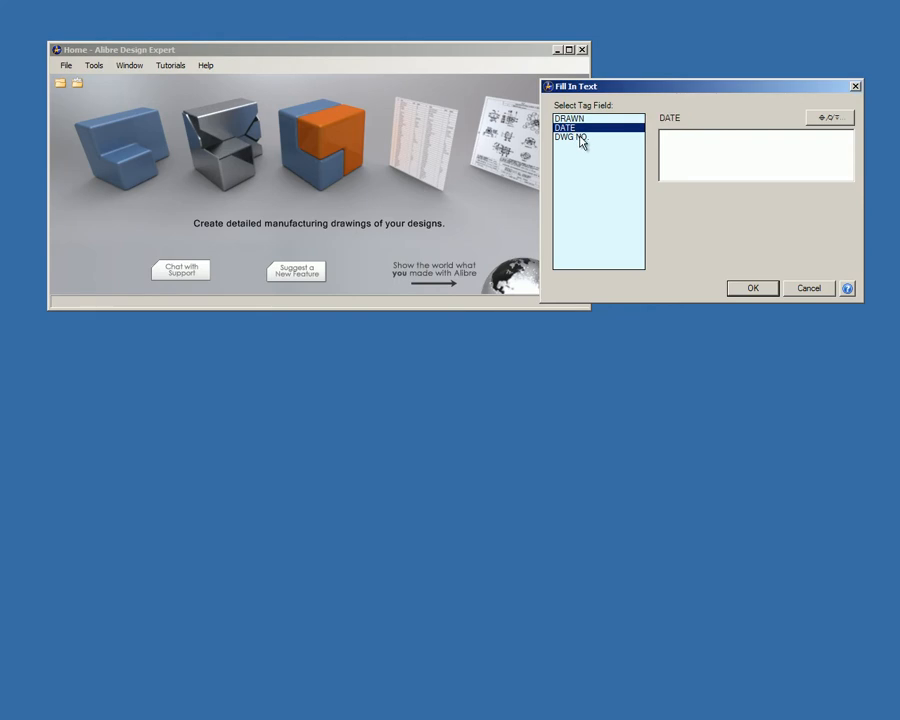
click(573, 138)
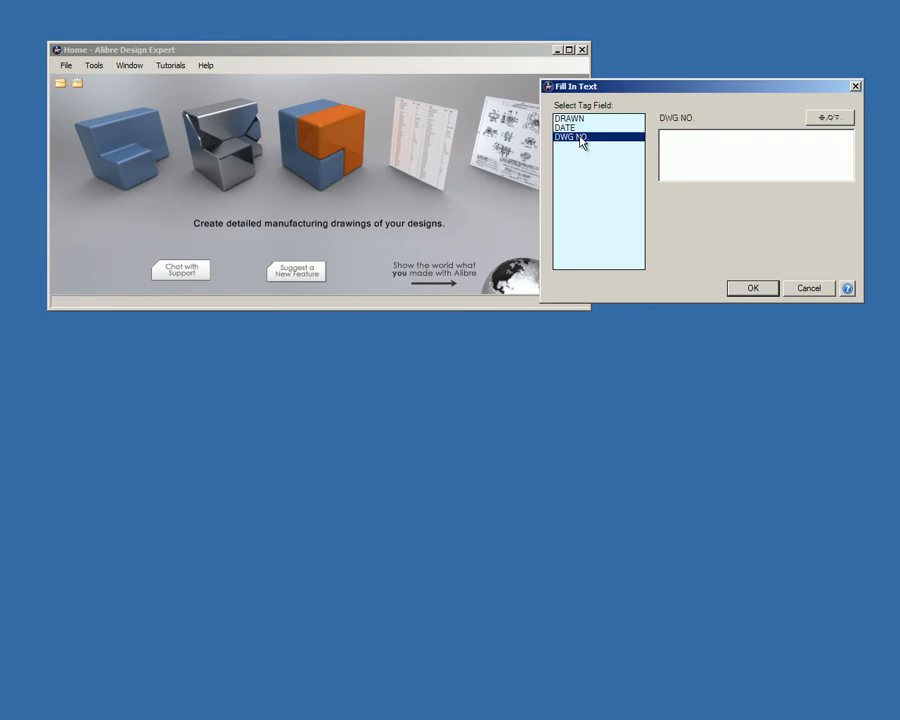
mouse_move(638, 148)
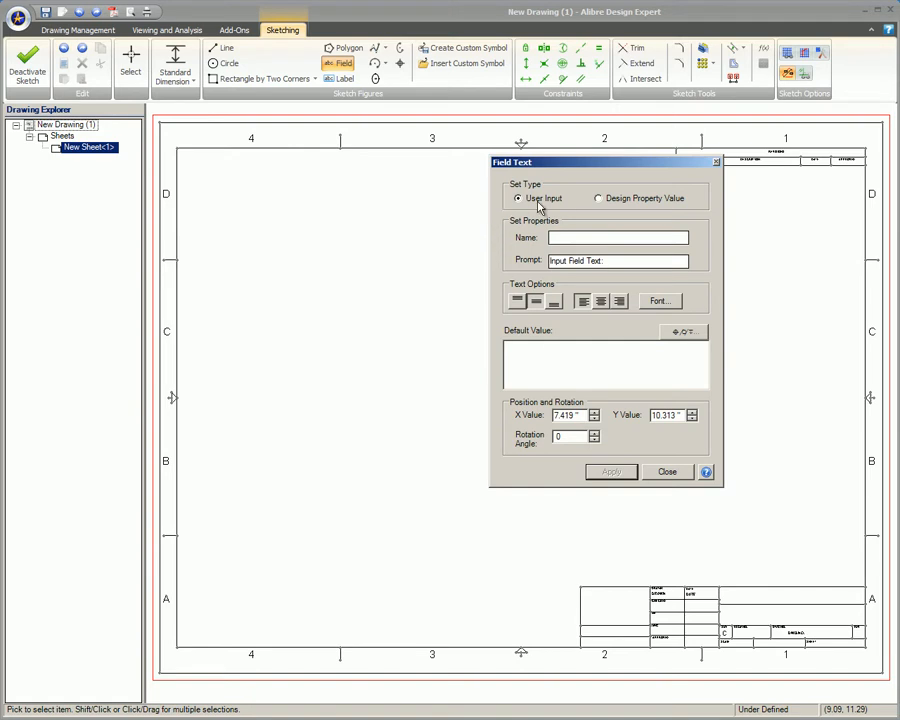
mouse_move(562, 210)
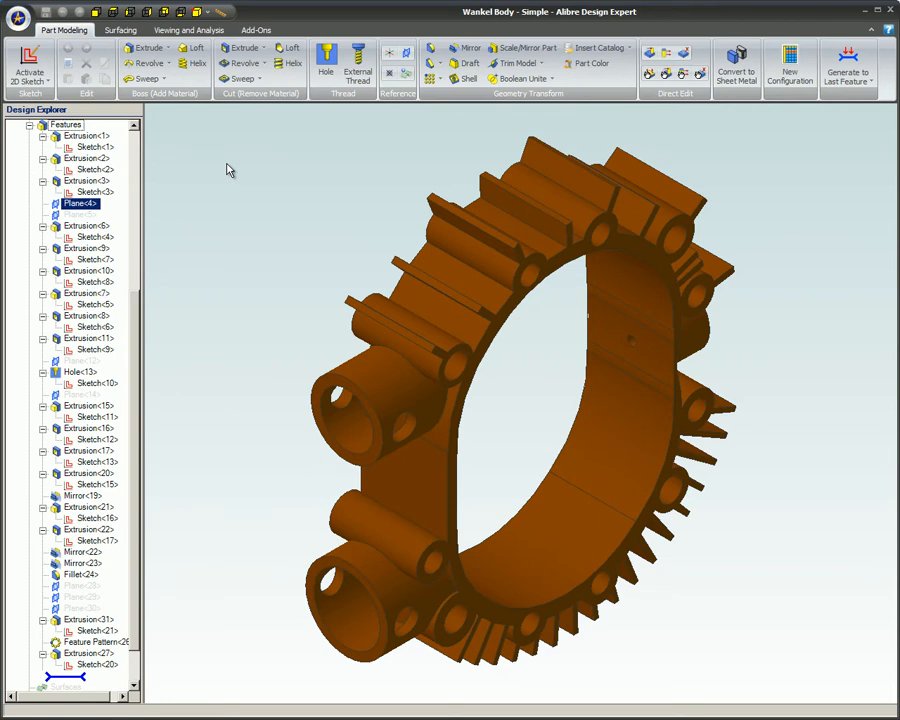
View the Wankel Body - Simple part's Design Properties in File Properties.
click(18, 16)
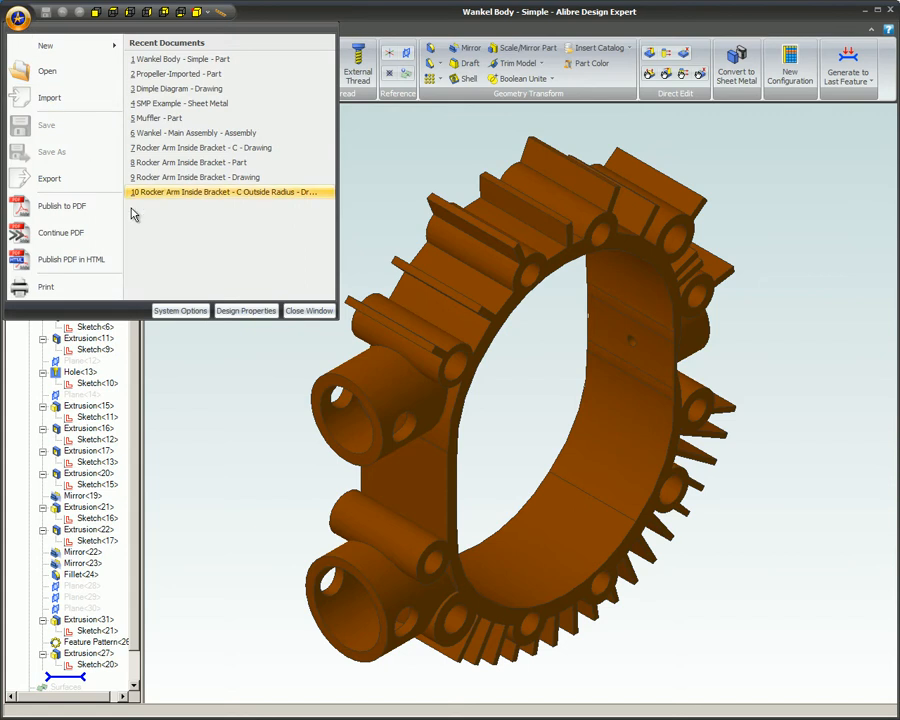
click(245, 310)
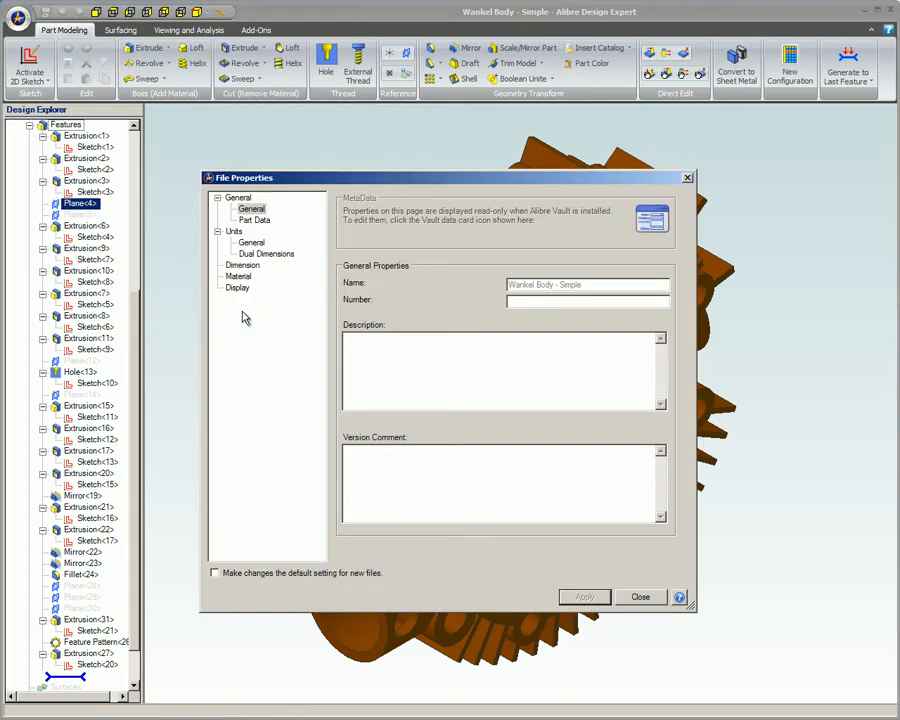
click(254, 220)
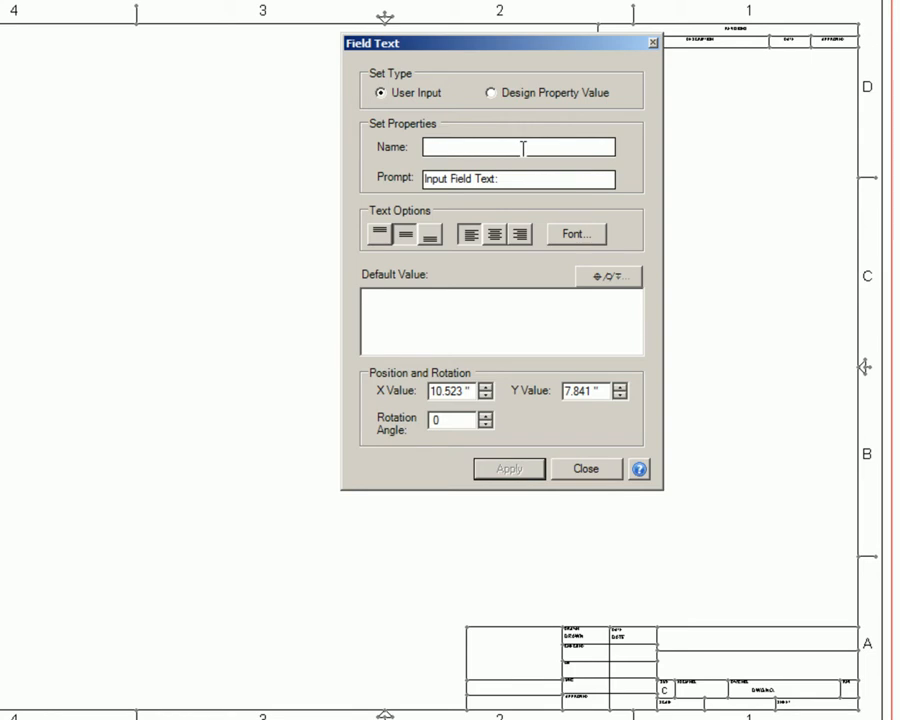
Name the field Plant Location, set font size 10, and default it to Manchester.
text(Plant Location)
text(Located In:)
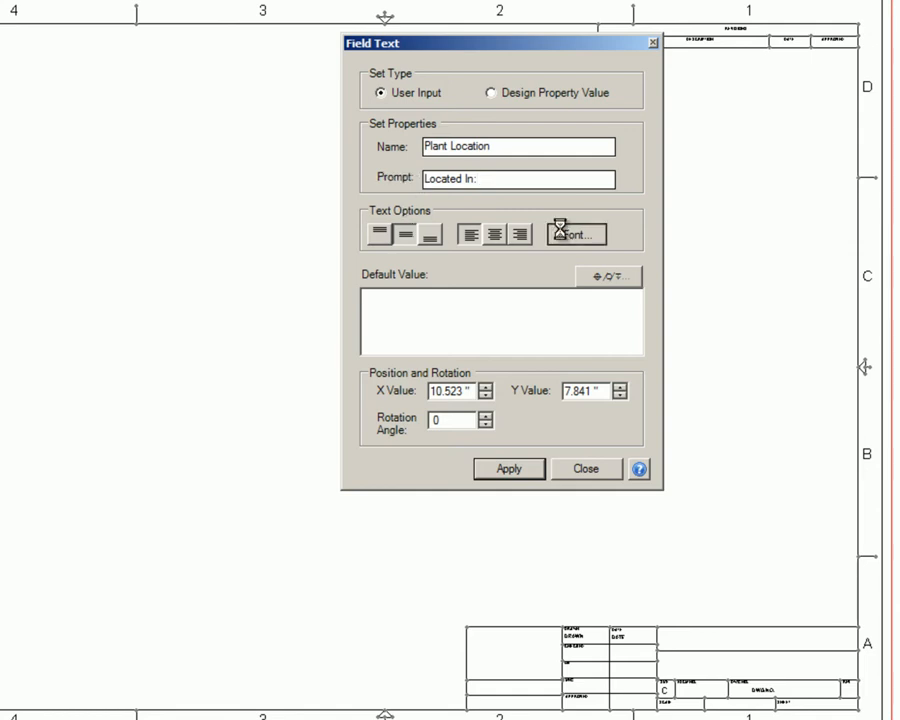
click(573, 234)
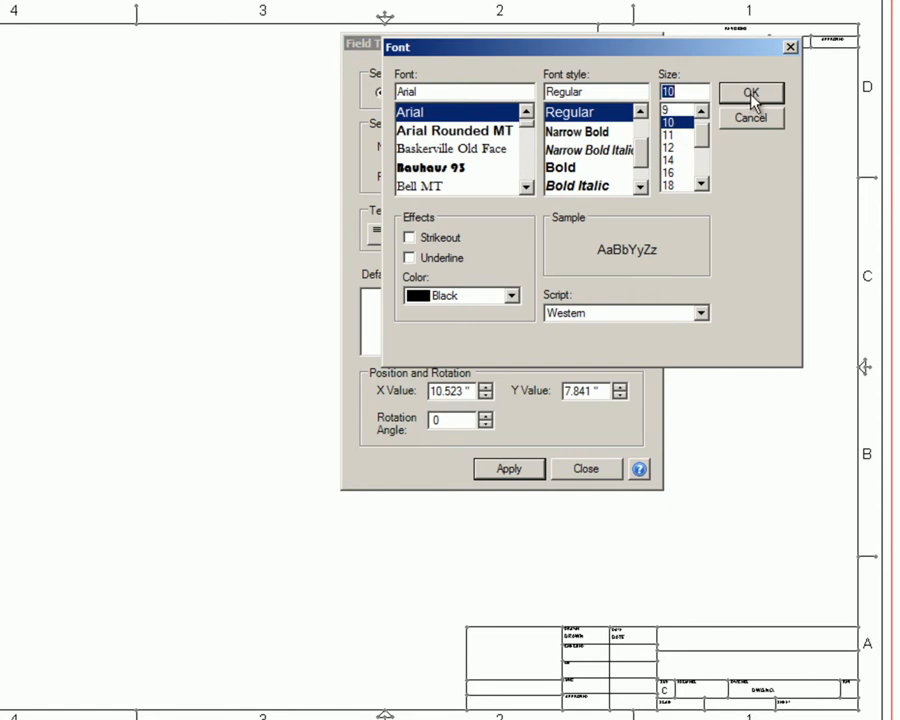
click(750, 92)
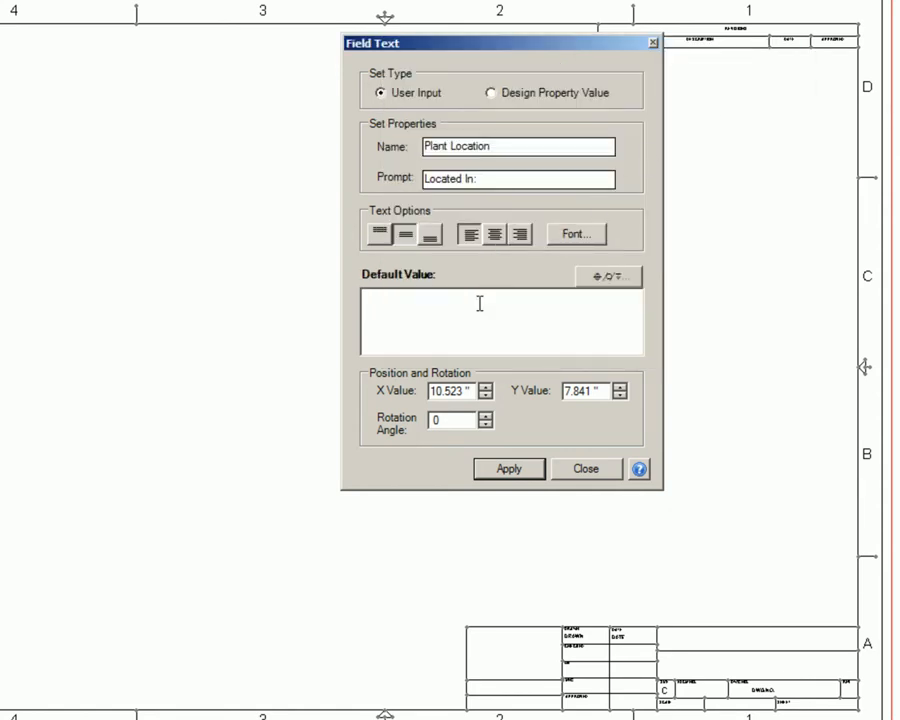
text(Manc)
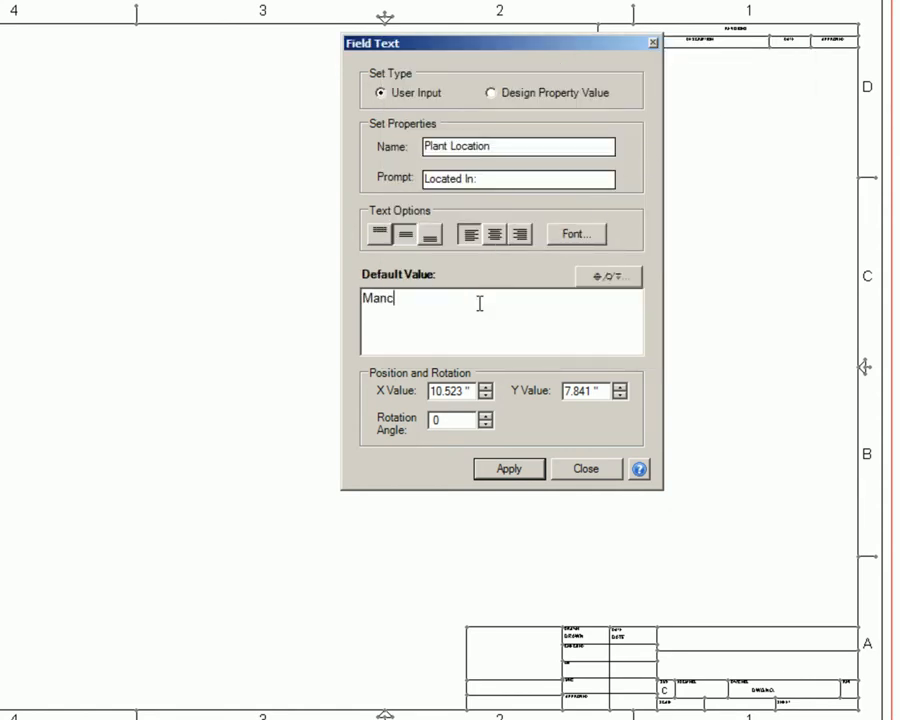
text(hester)
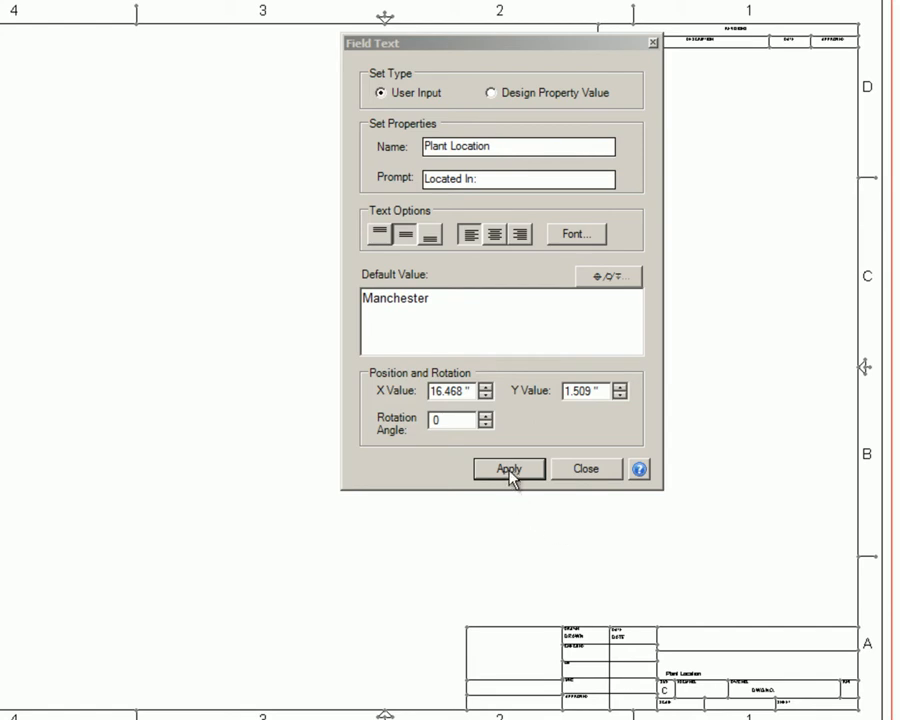
mouse_move(565, 393)
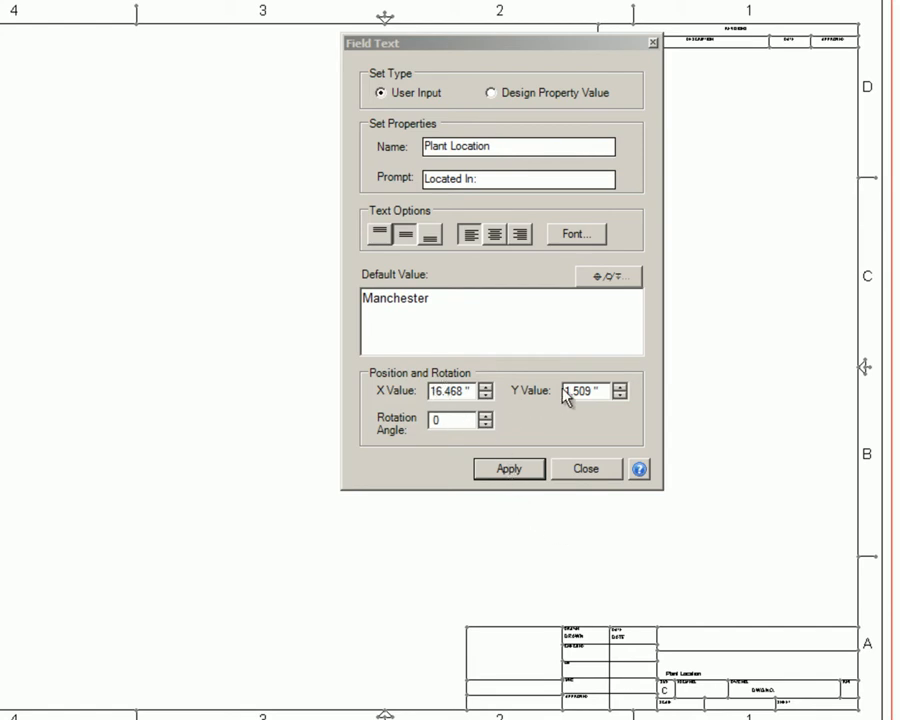
mouse_move(507, 469)
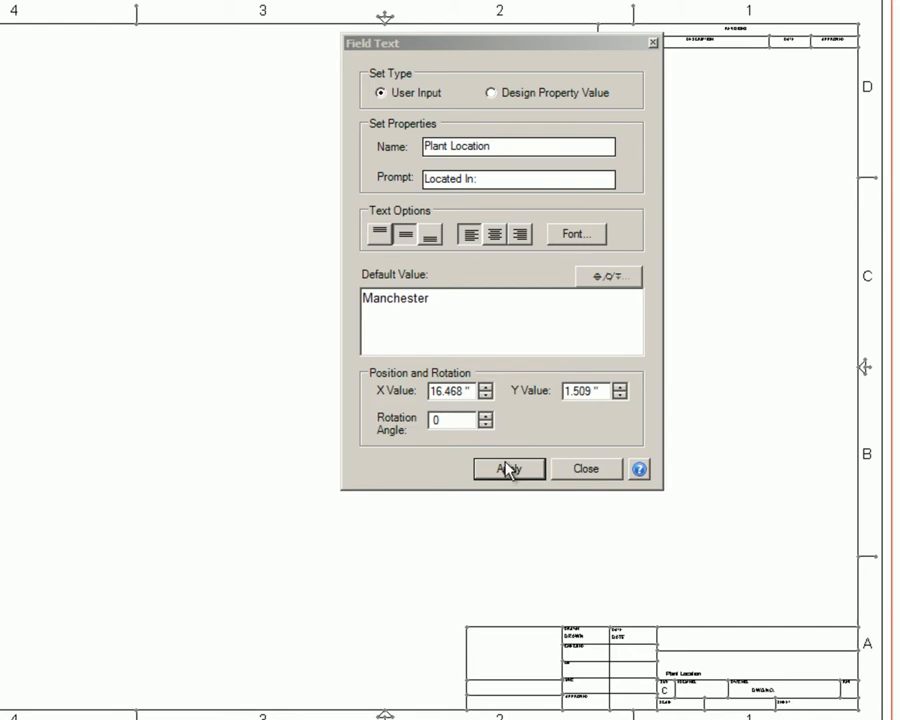
Add a centred 14-point Part Name design-property field to the upper title block cell.
click(508, 469)
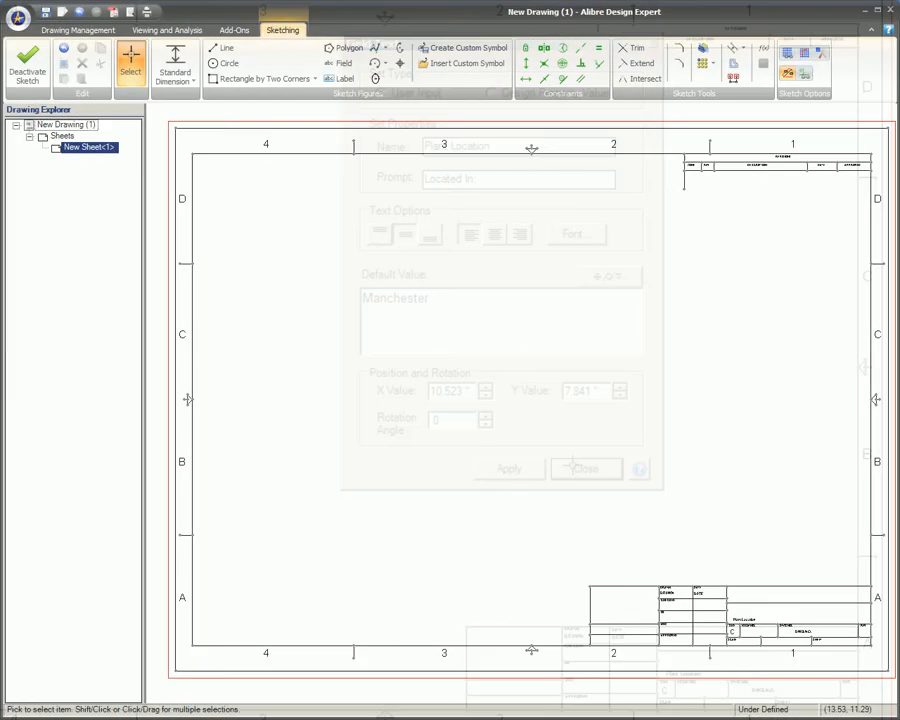
click(585, 468)
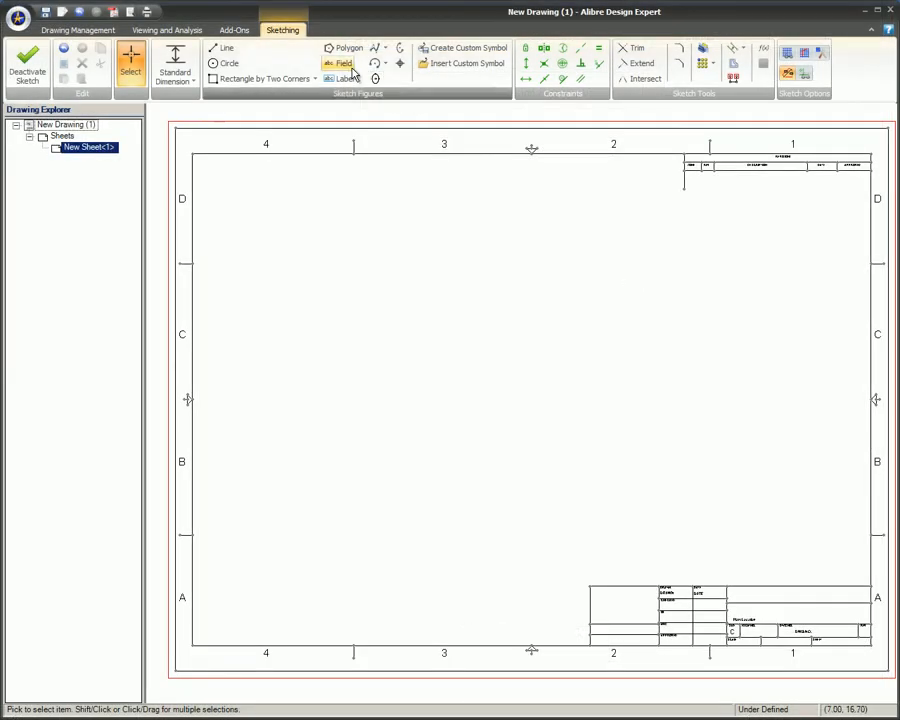
click(338, 63)
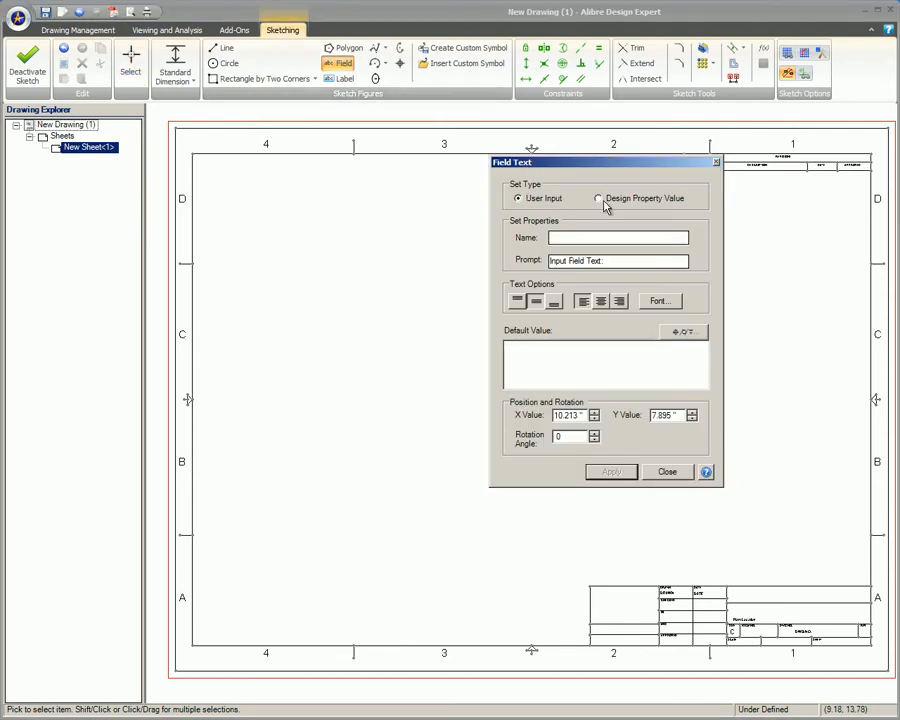
click(598, 198)
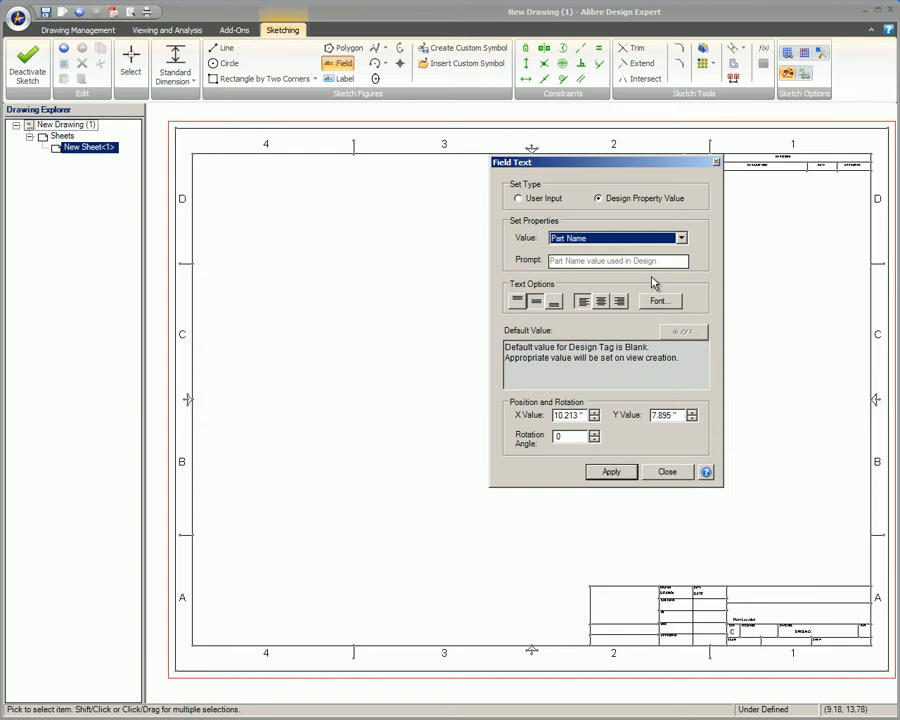
mouse_move(649, 282)
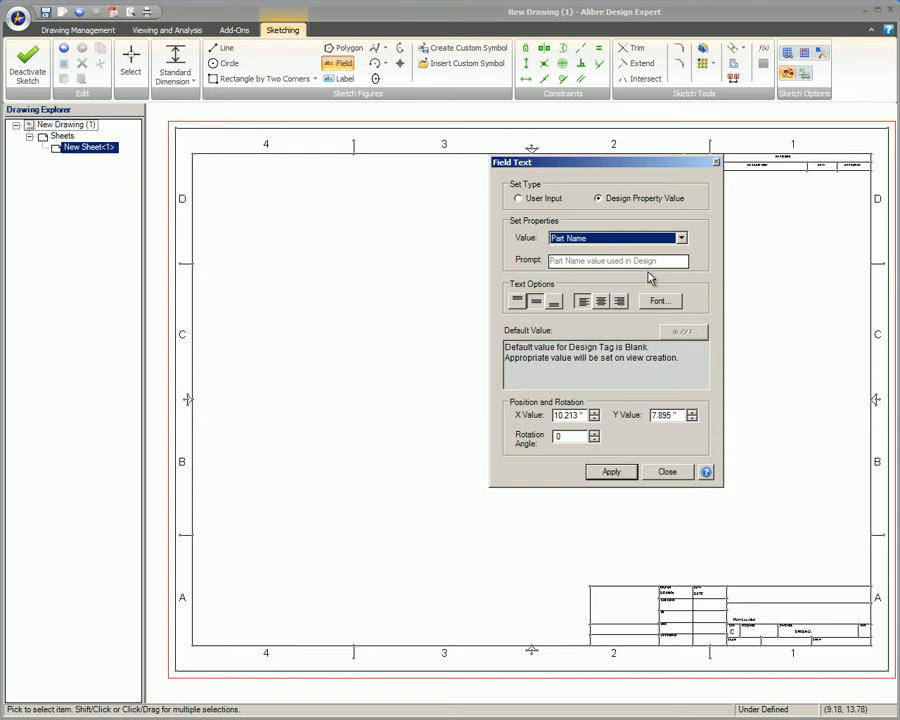
click(660, 300)
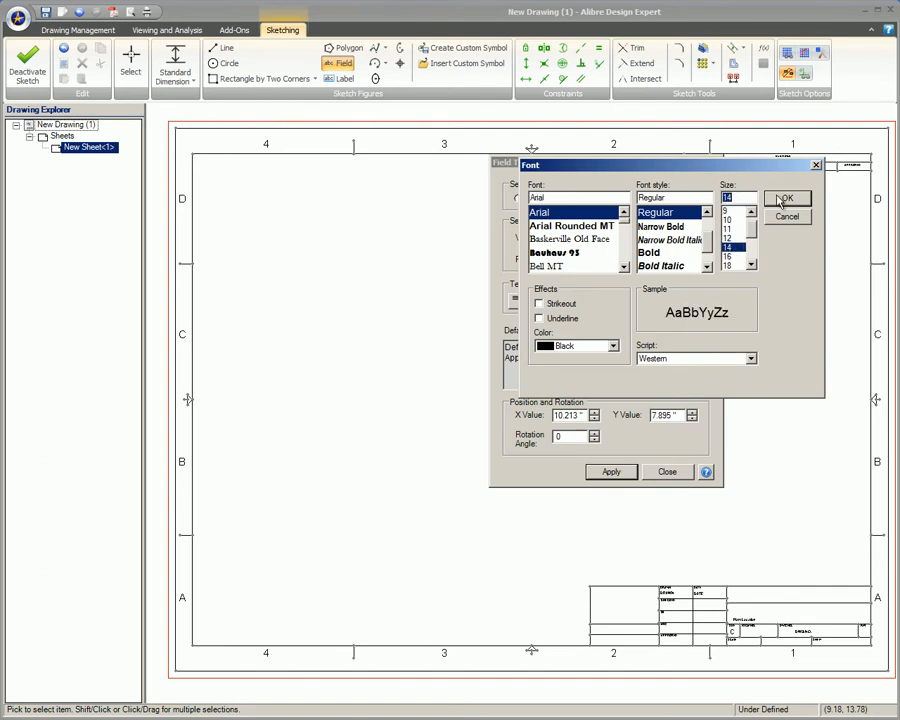
click(786, 198)
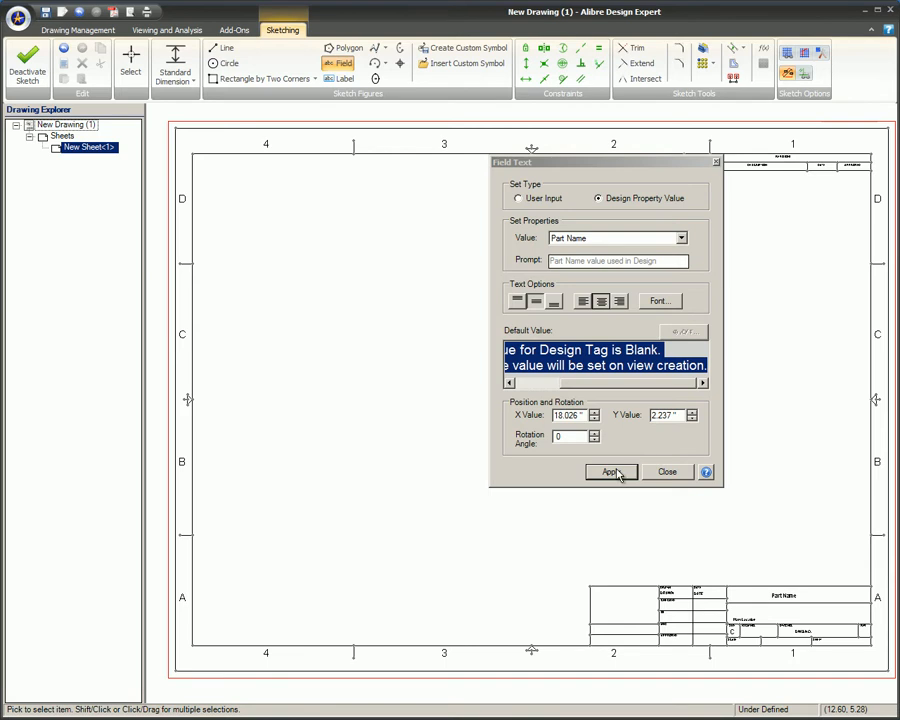
click(668, 471)
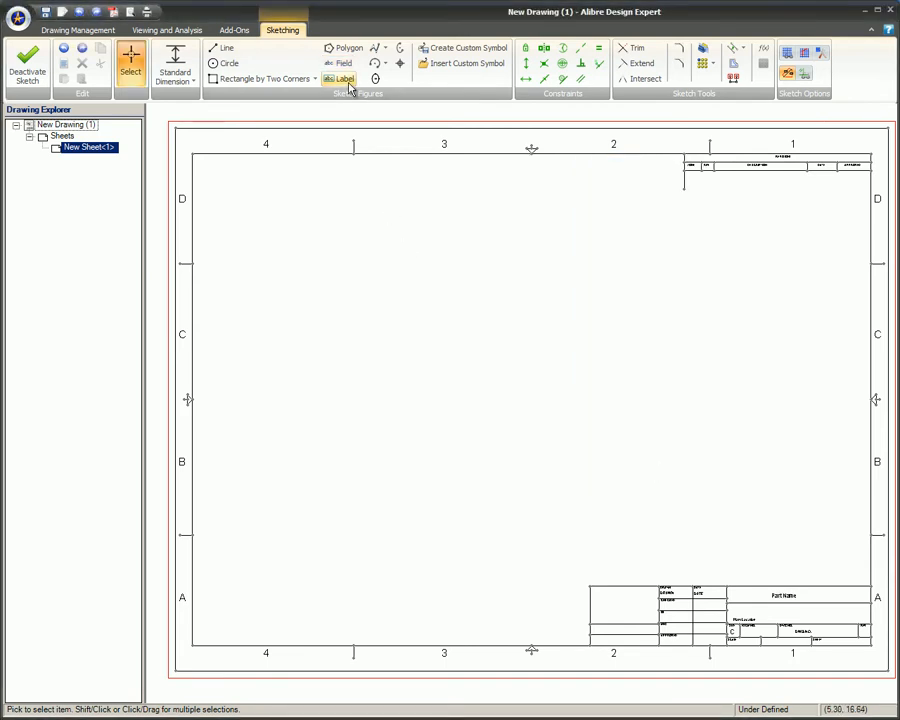
click(345, 79)
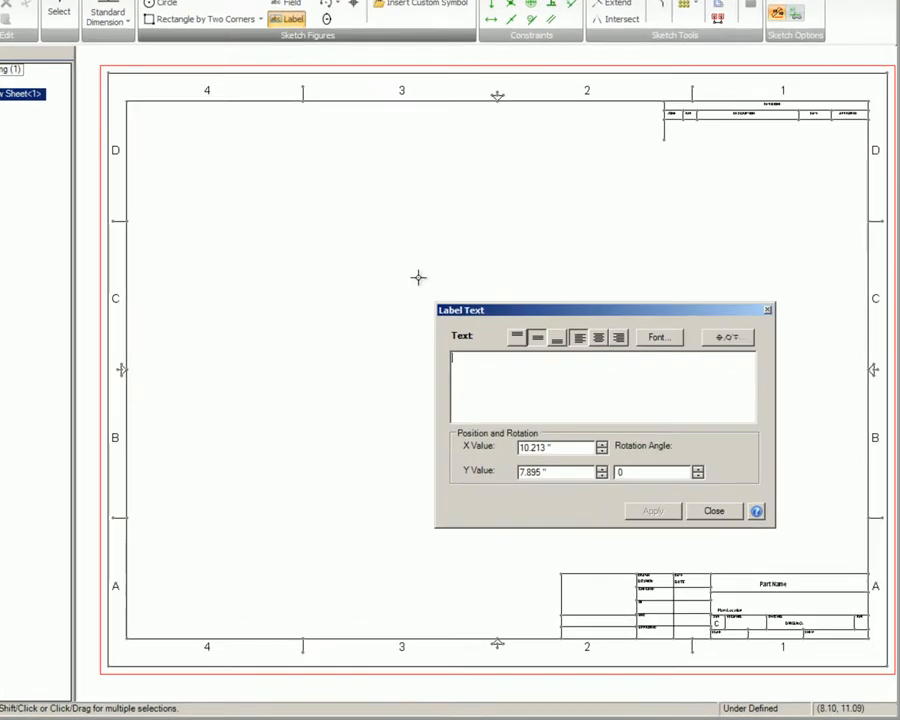
text(Widget of Oz)
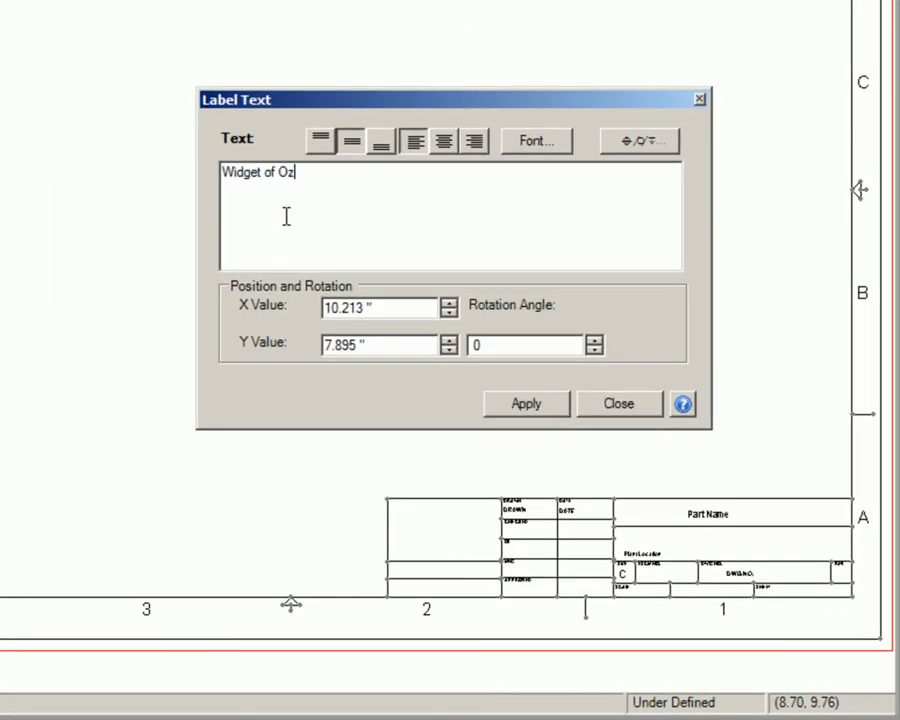
click(526, 403)
text(123-456)
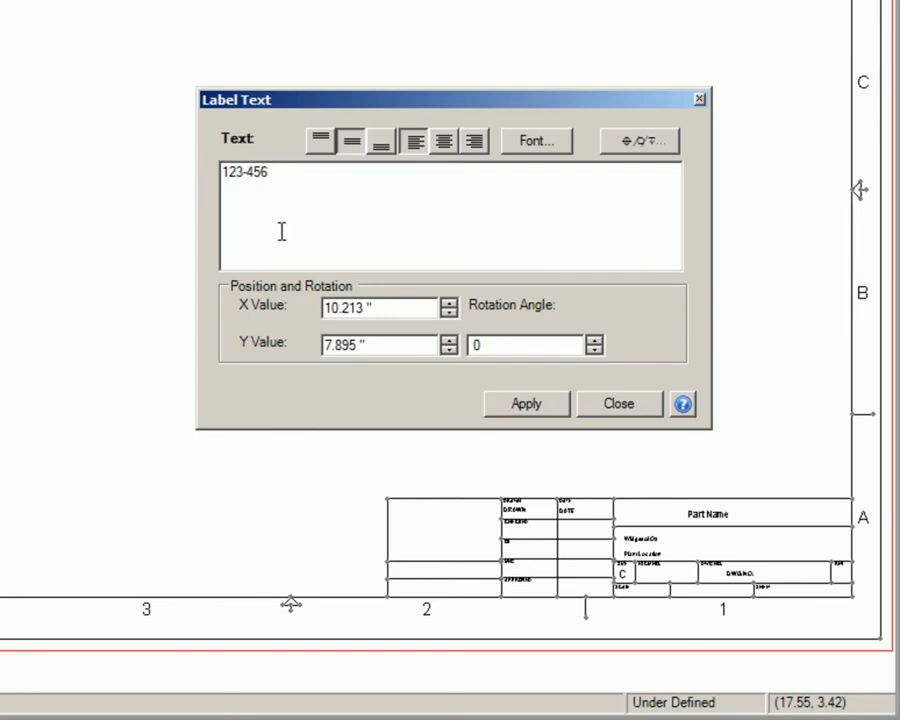
text(-7890)
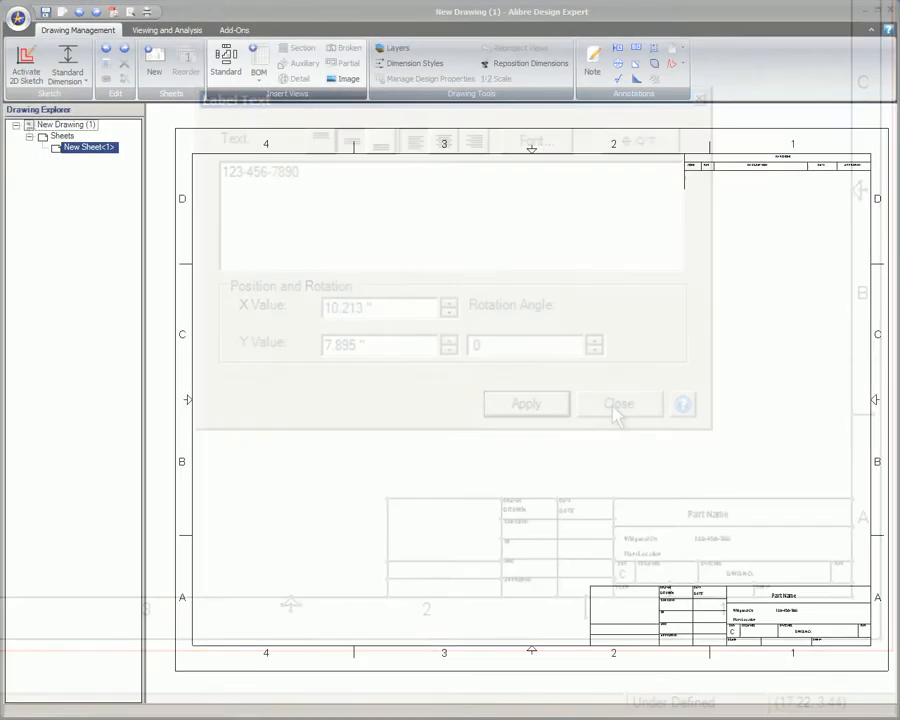
Pick Alibre_logo_jpg 67x31.jpg from the 2D Stuff folder as the logo image.
click(618, 403)
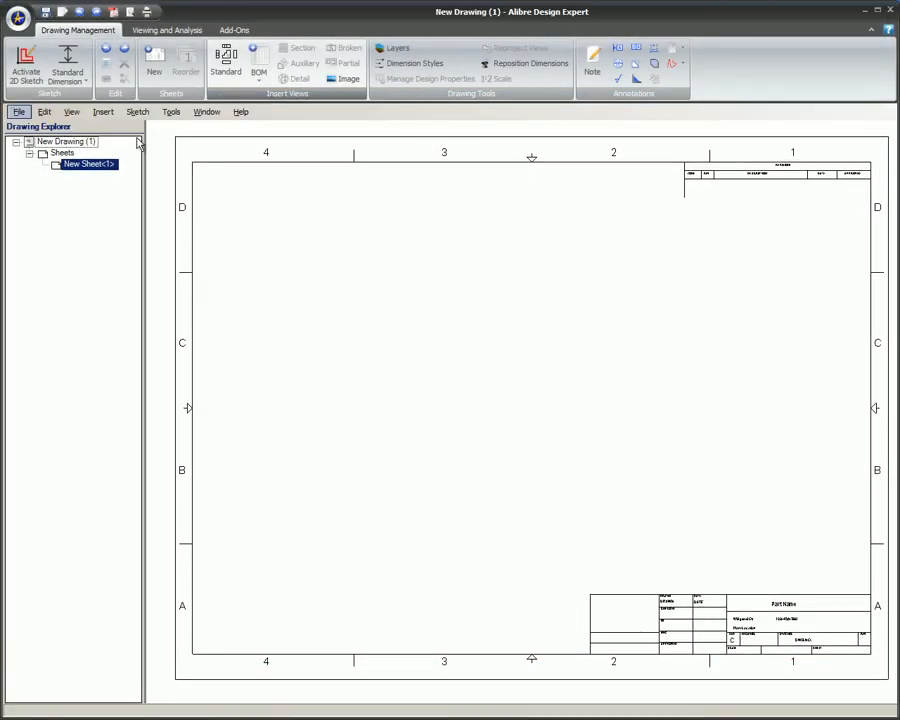
click(103, 111)
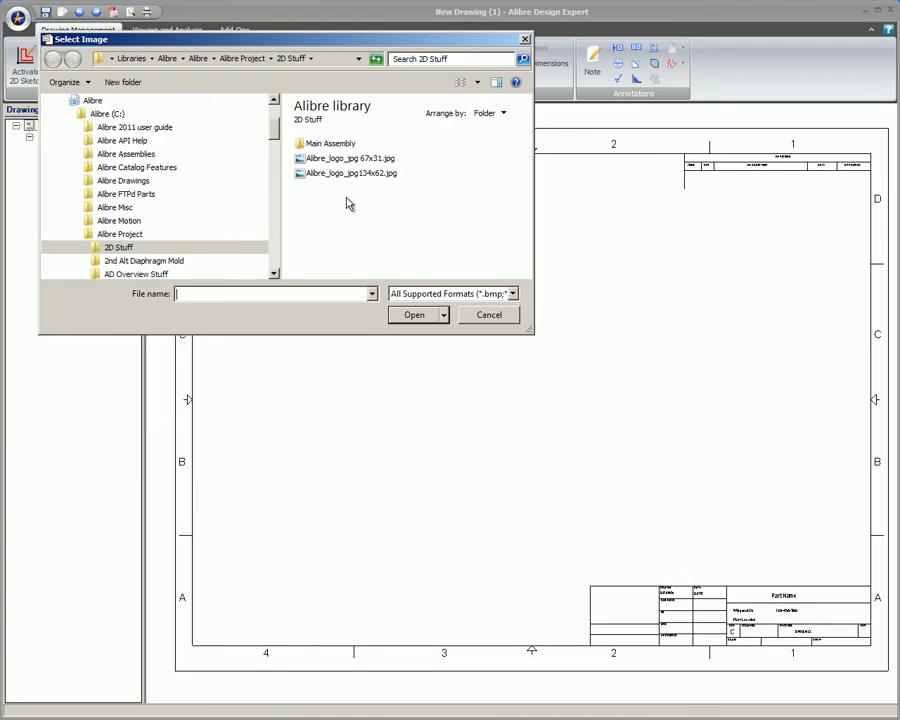
click(488, 314)
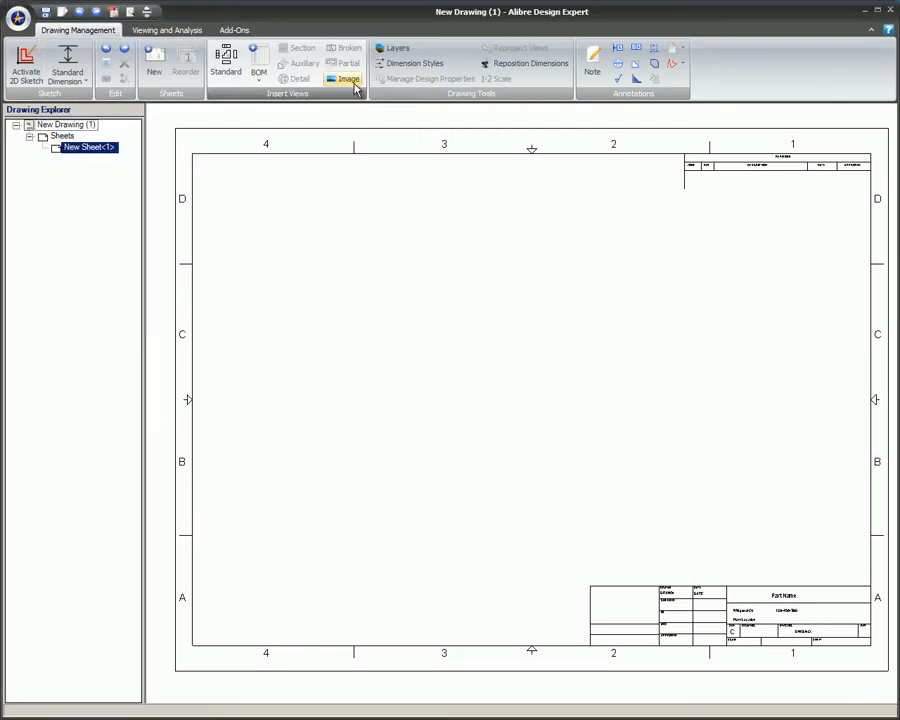
click(348, 79)
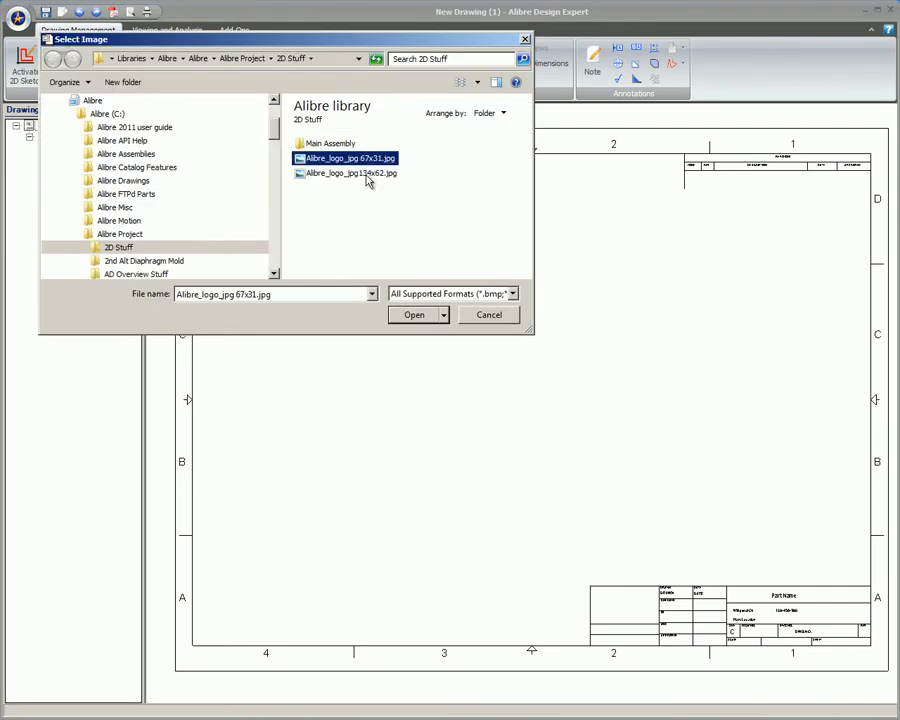
click(413, 315)
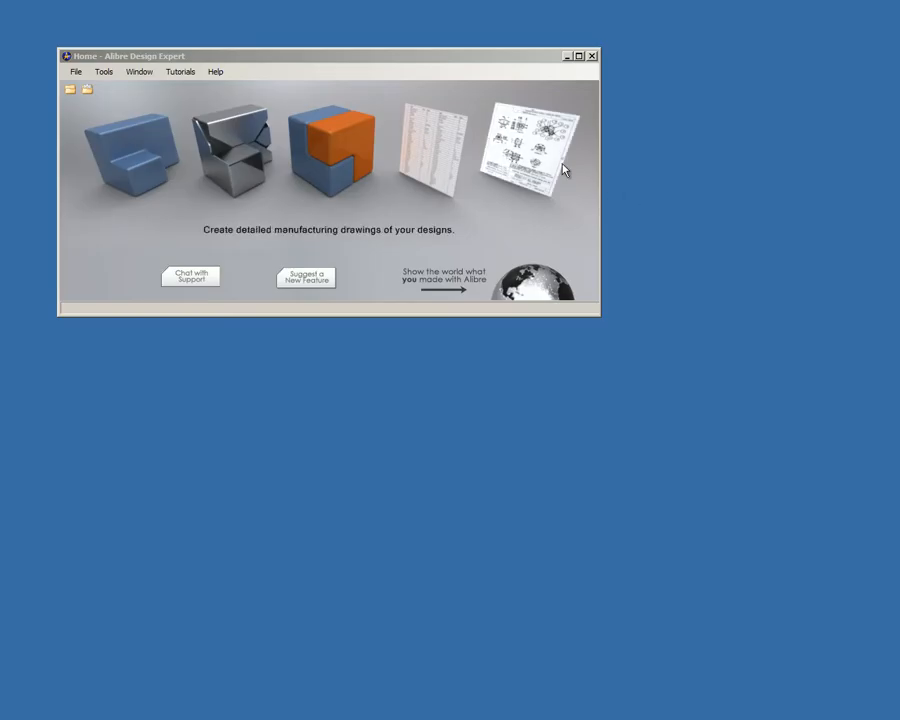
Create a new blank C-size drawing.
click(532, 143)
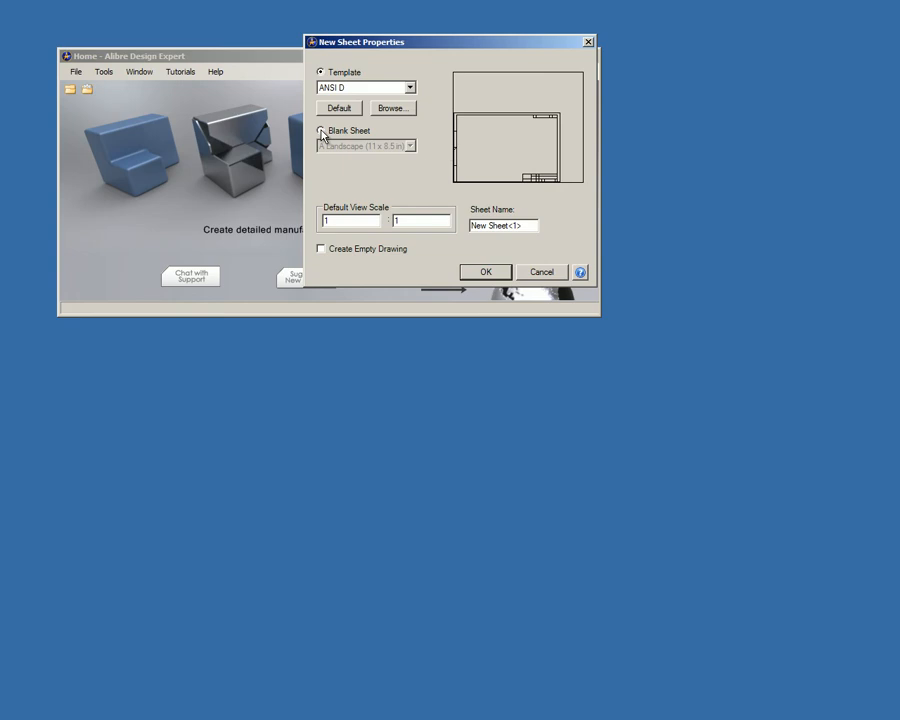
click(409, 146)
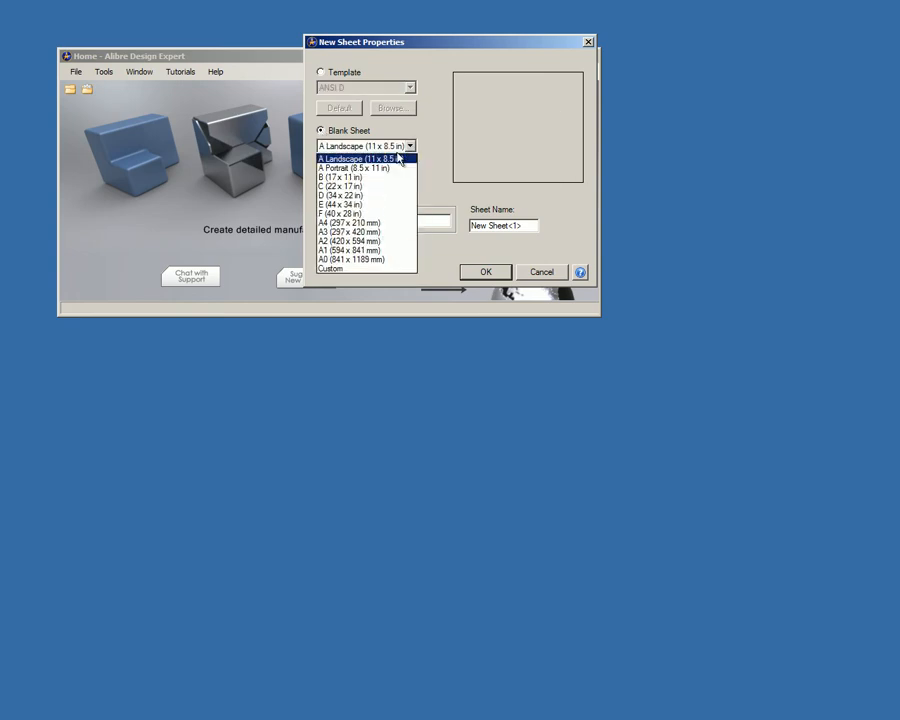
click(337, 186)
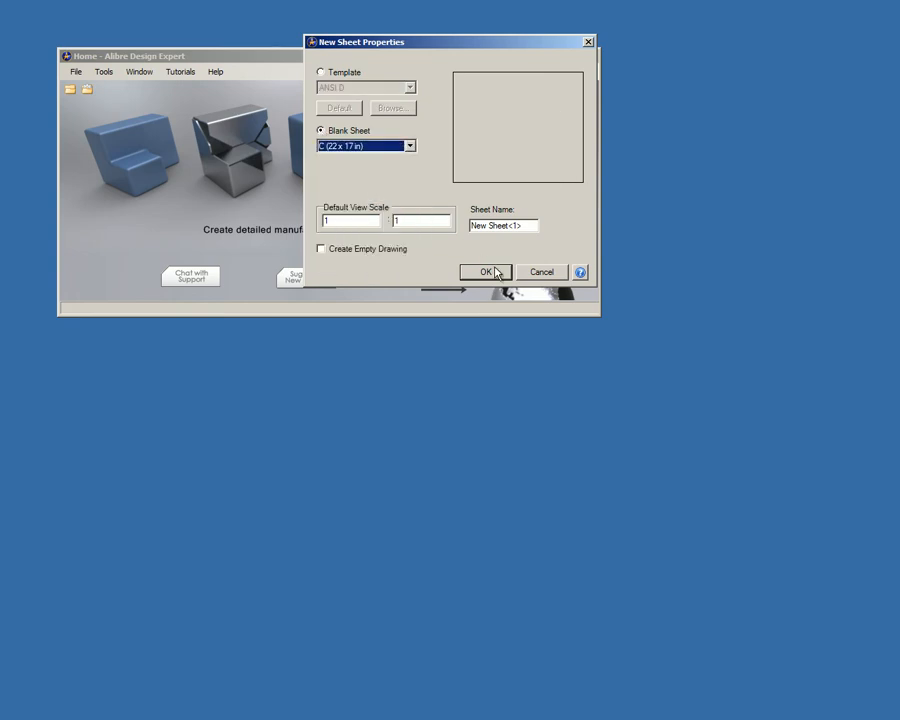
click(486, 272)
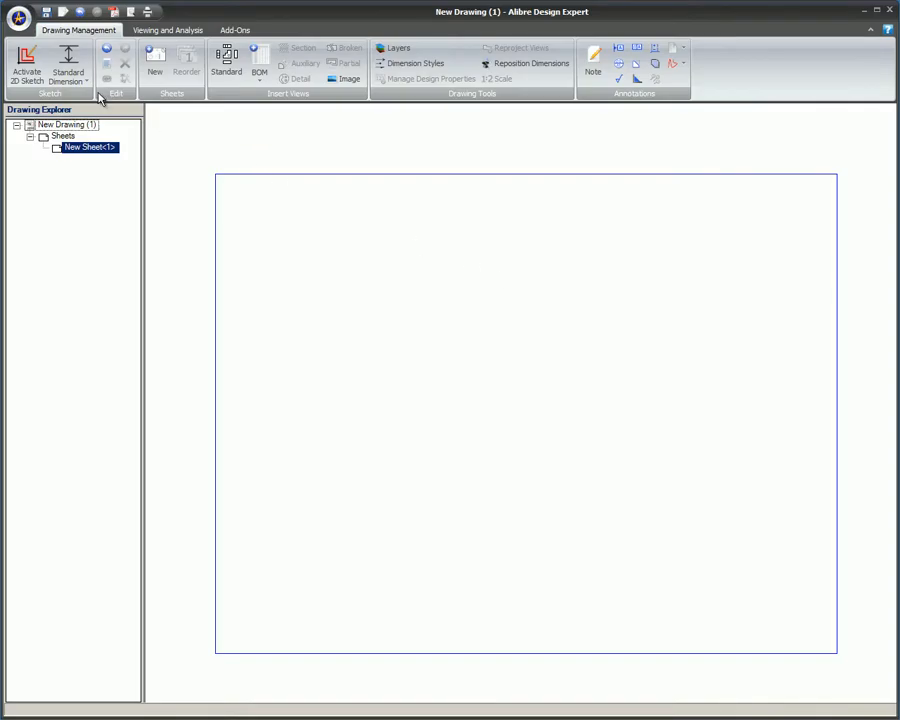
Sketch a title-block rectangle in the sheet's lower-right corner, then close the drawing.
click(26, 65)
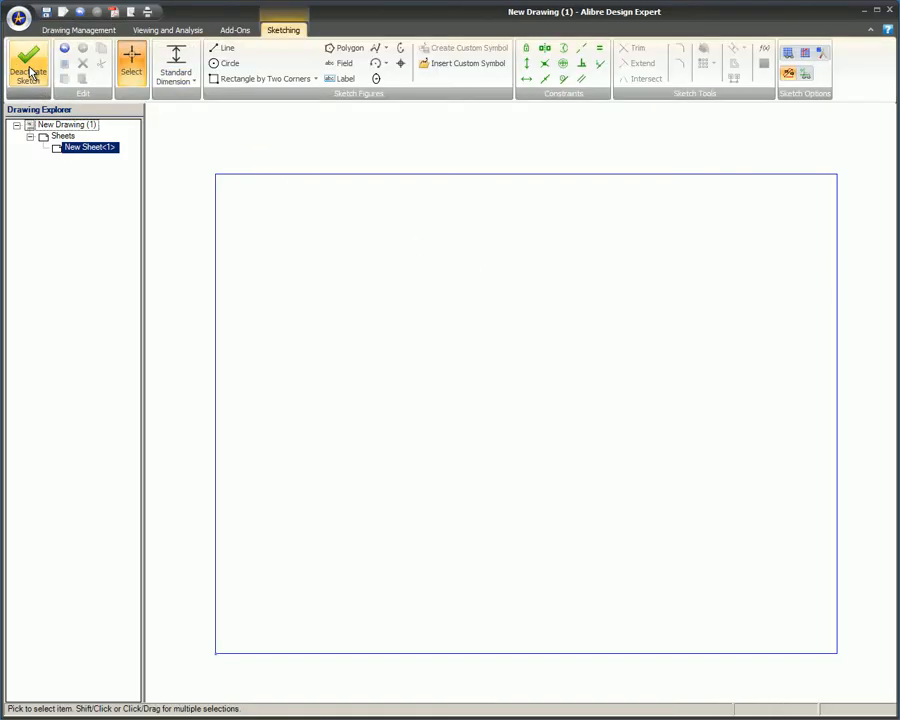
click(262, 78)
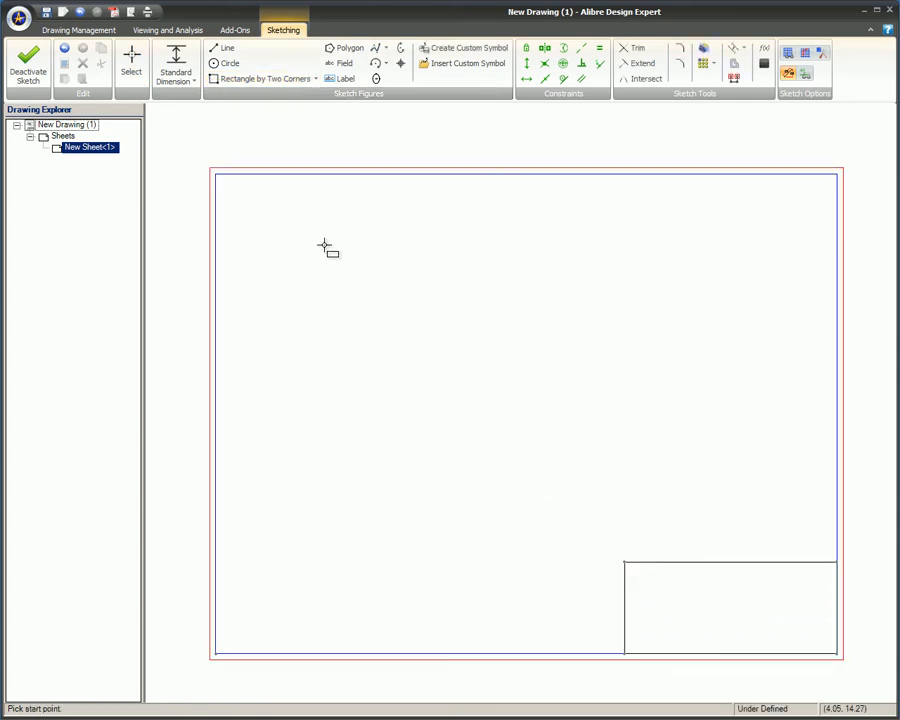
click(18, 18)
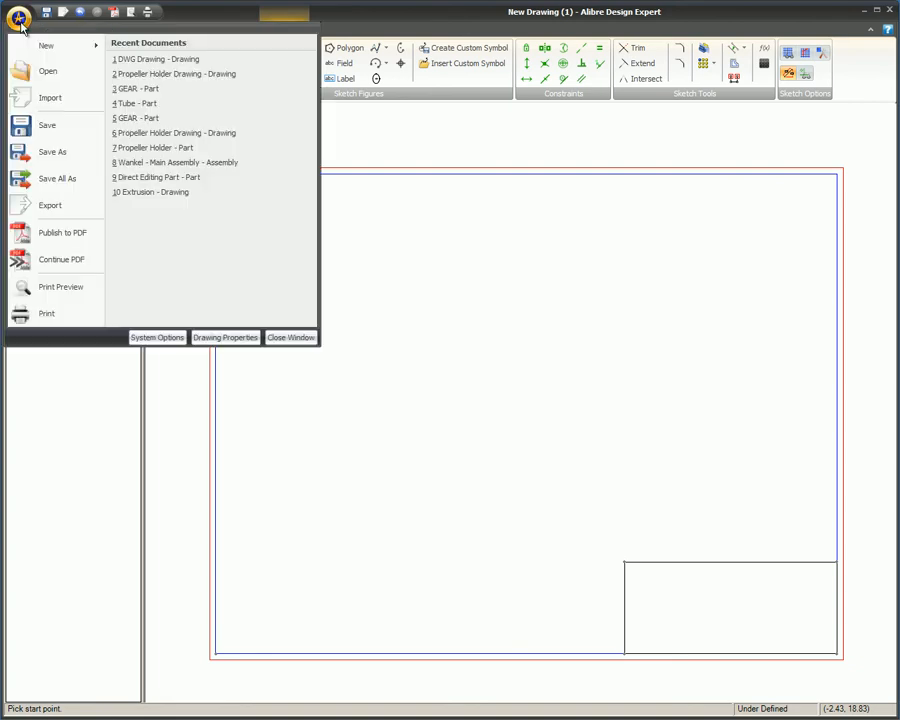
click(52, 151)
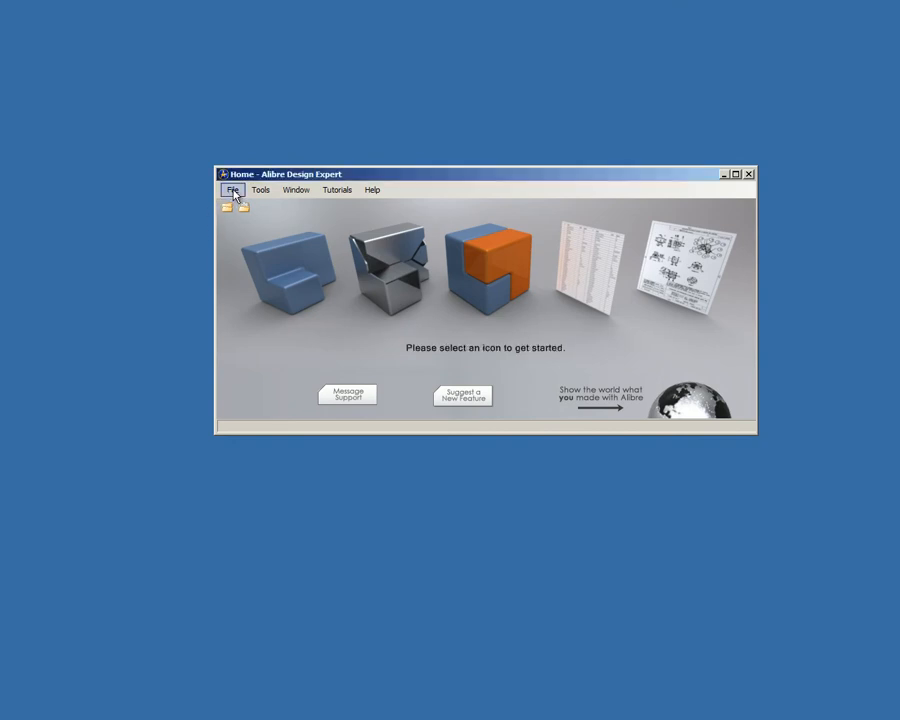
Import Floor Plan.dwg in inches, then close the imported DWG drawing.
click(232, 190)
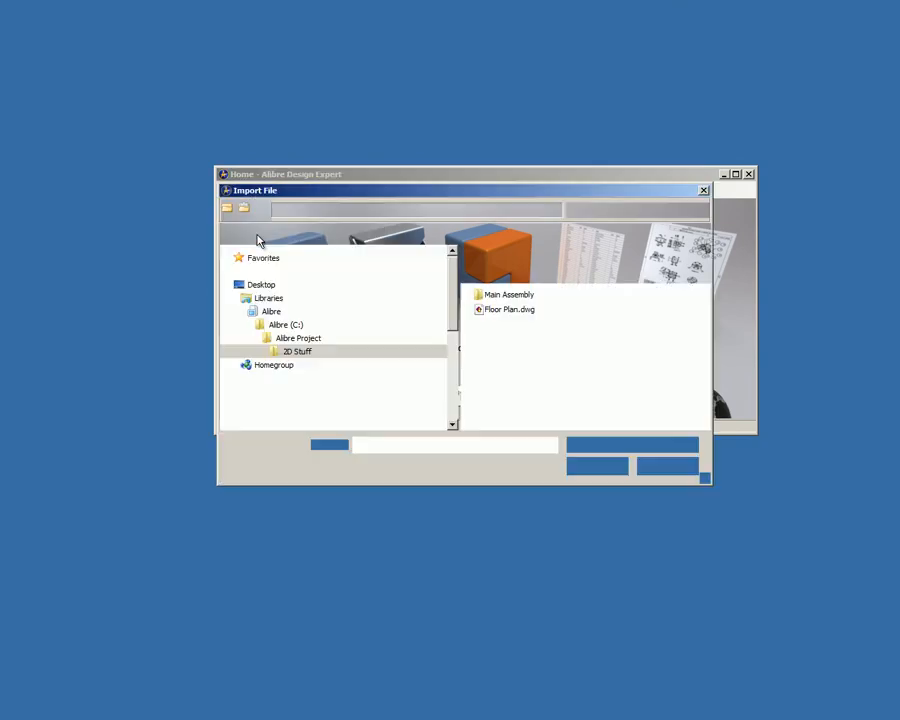
click(507, 309)
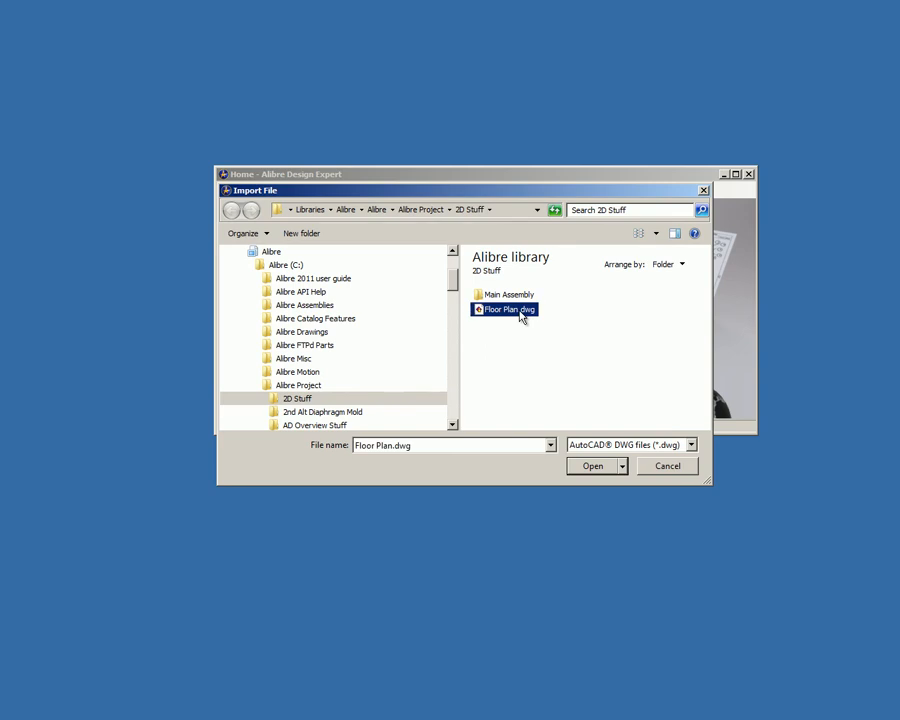
click(591, 466)
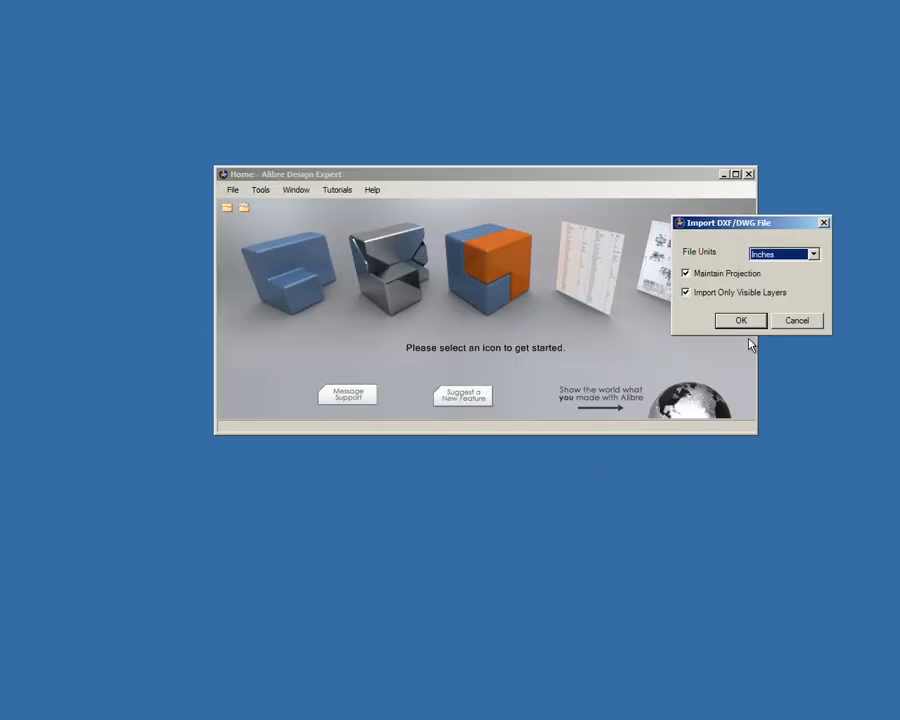
click(740, 320)
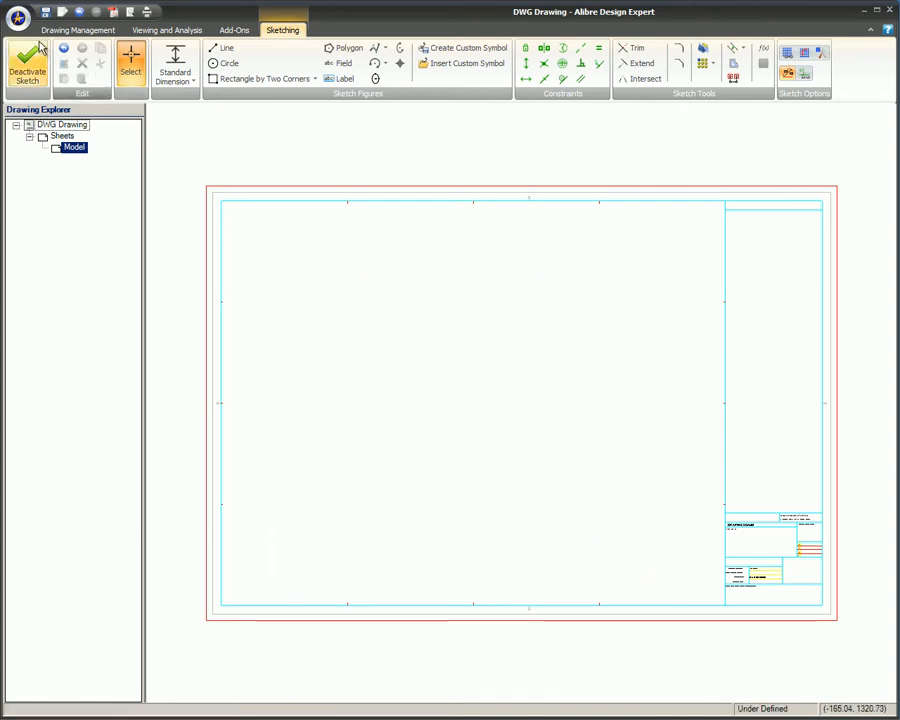
click(17, 12)
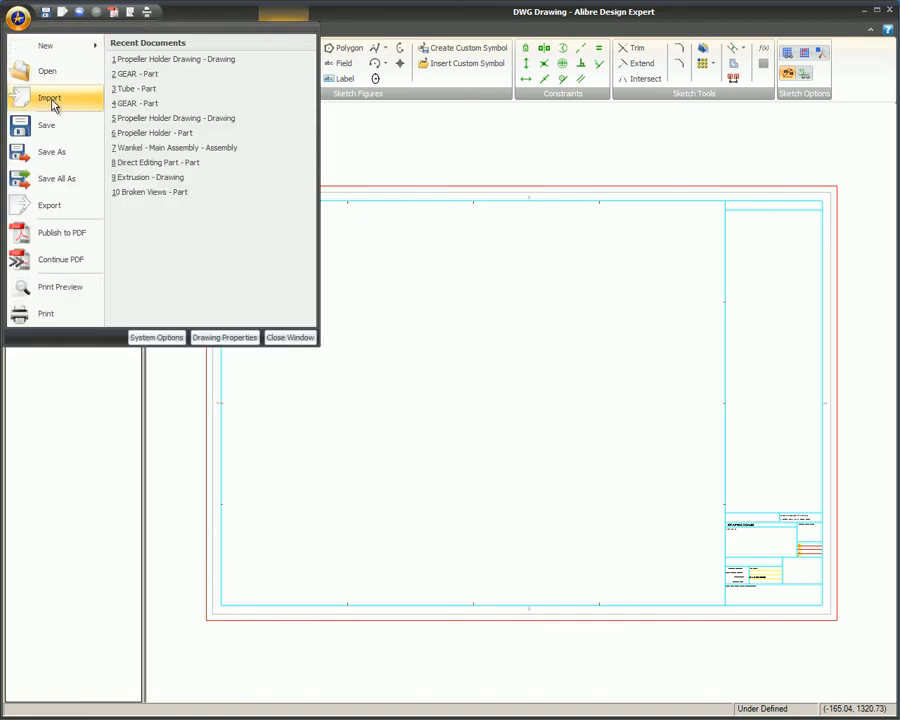
click(52, 151)
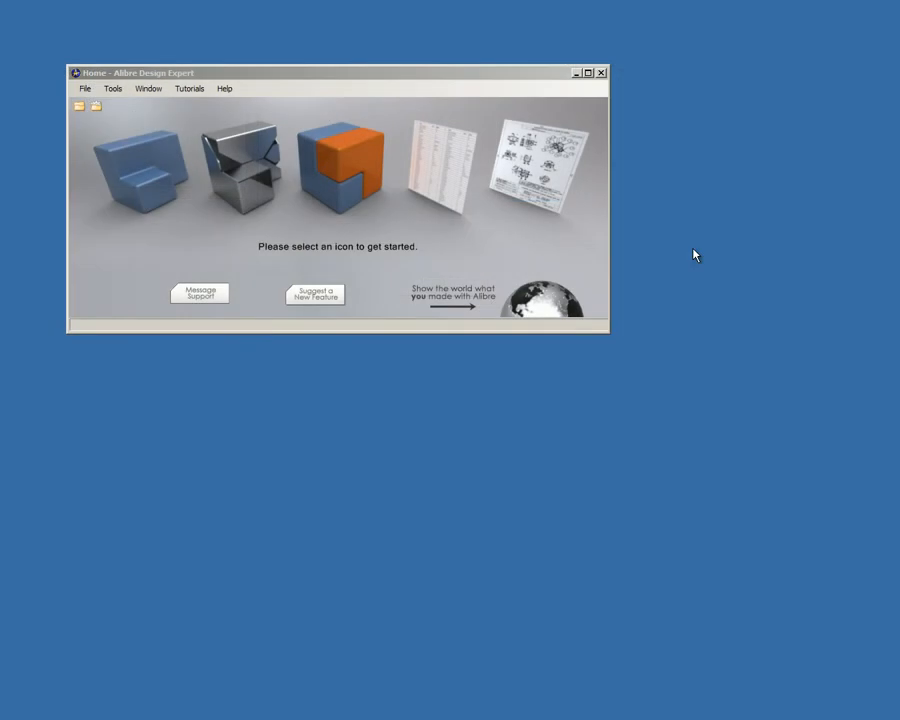
Create a new drawing sheet using the DWG Drawing.AD_DRW template from 2D Stuff.
click(530, 165)
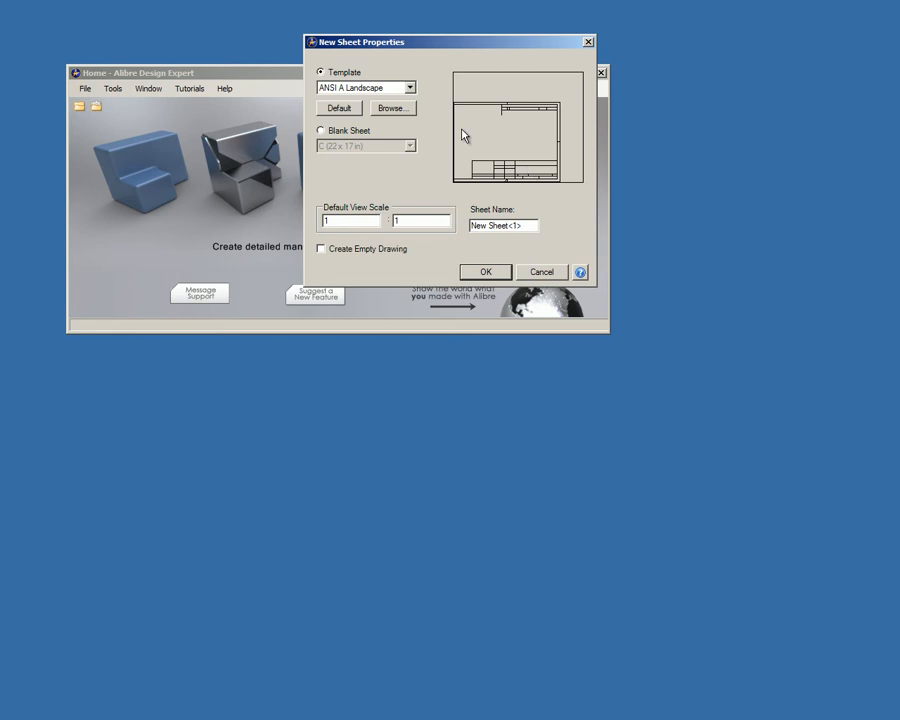
click(393, 108)
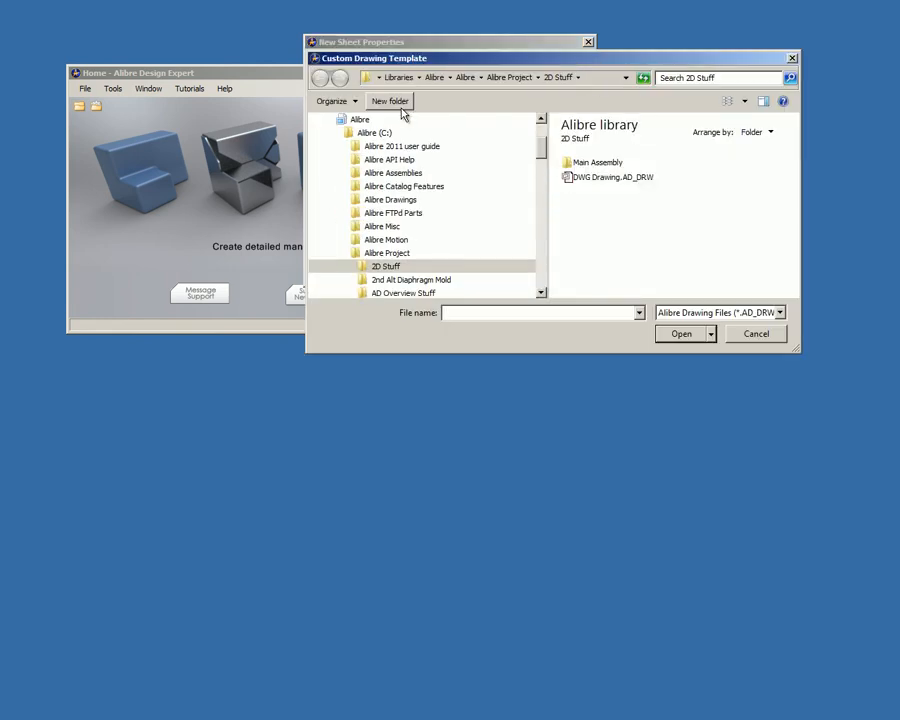
click(611, 177)
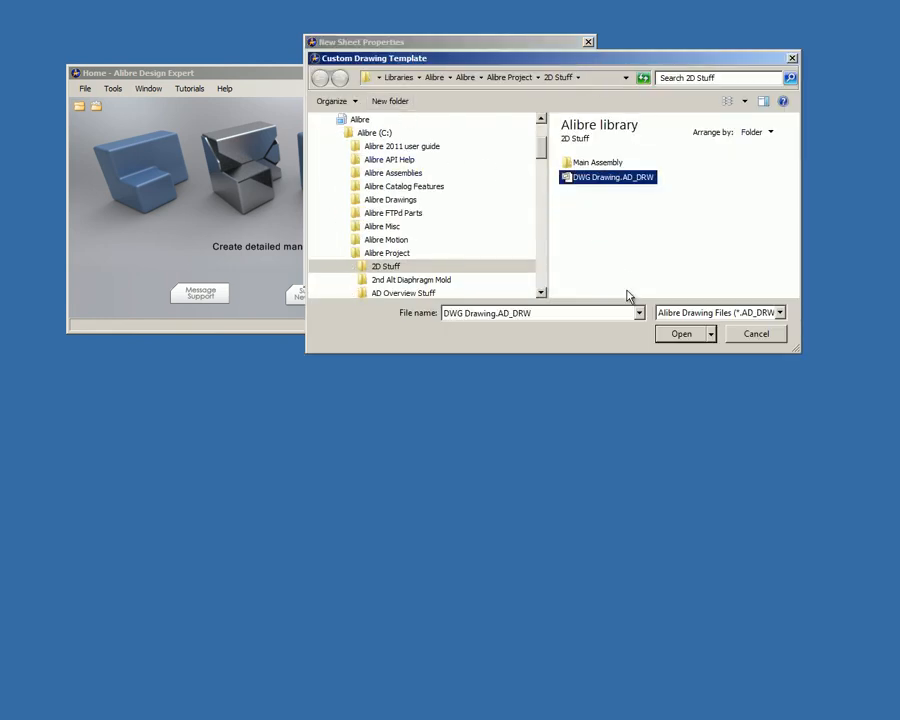
click(681, 333)
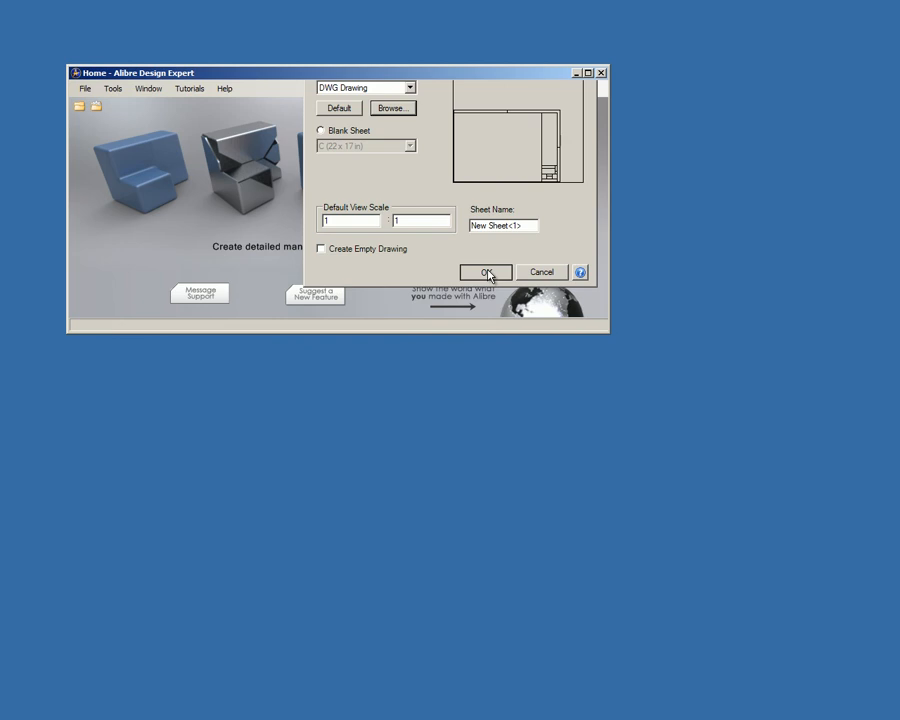
click(485, 272)
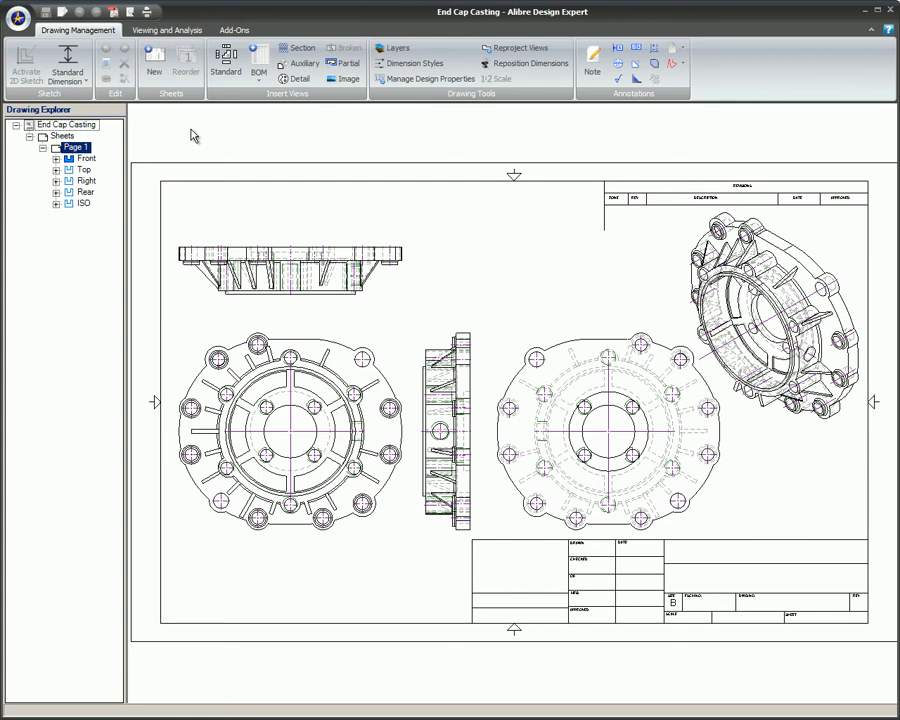
Open Page 1's Sheet Properties from Drawing Explorer and confirm the template change.
click(76, 147)
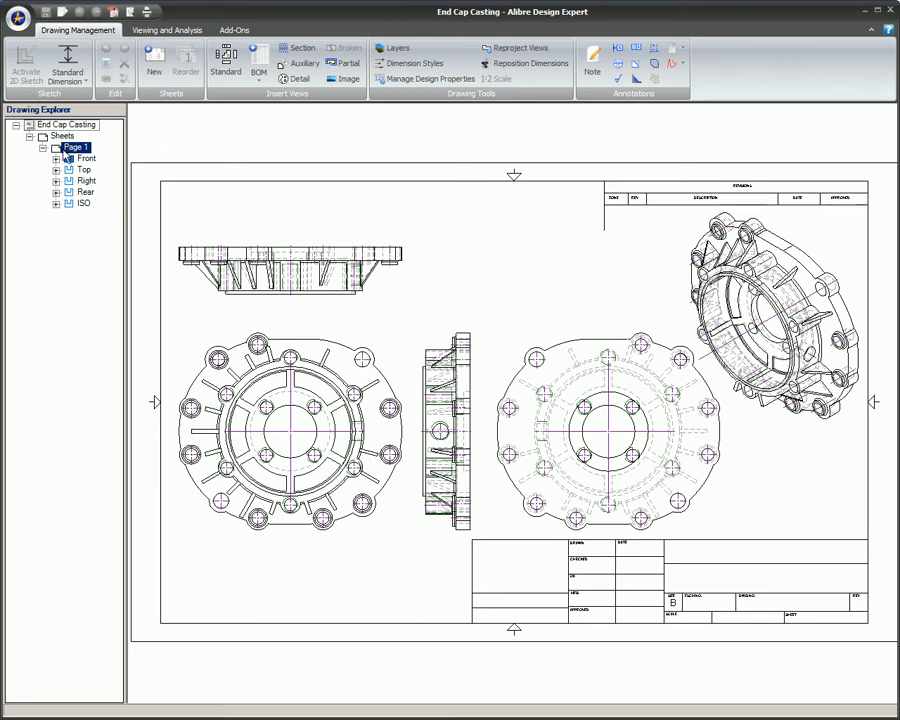
right_click(76, 147)
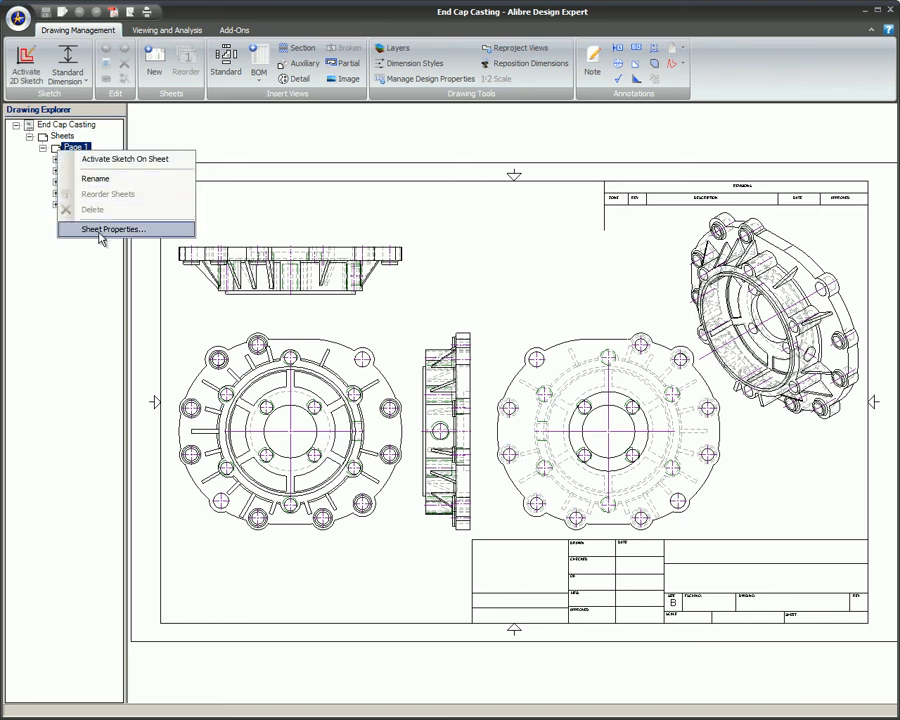
click(112, 229)
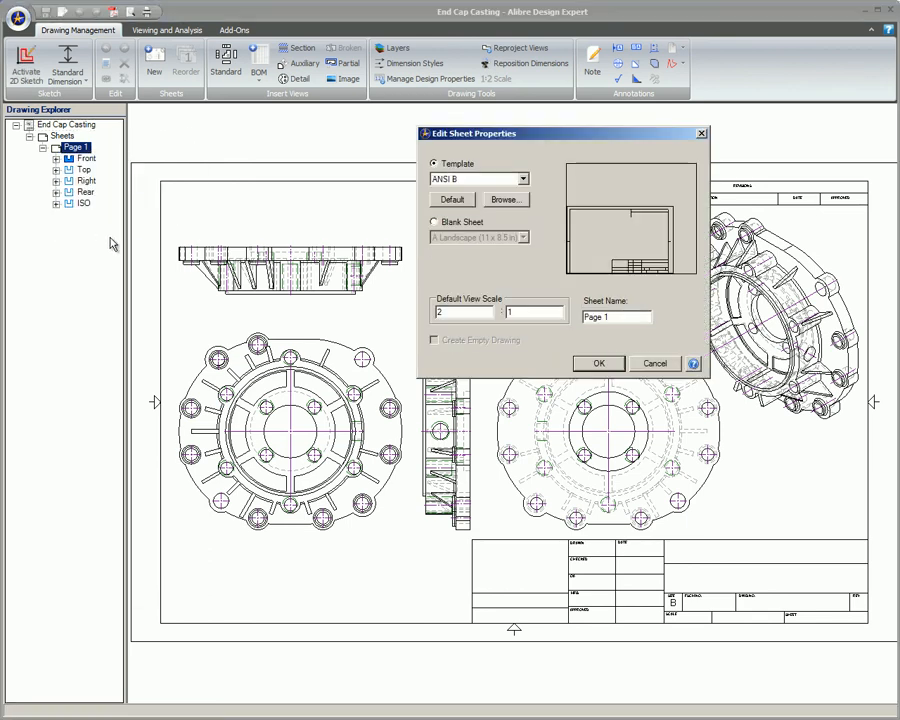
click(505, 199)
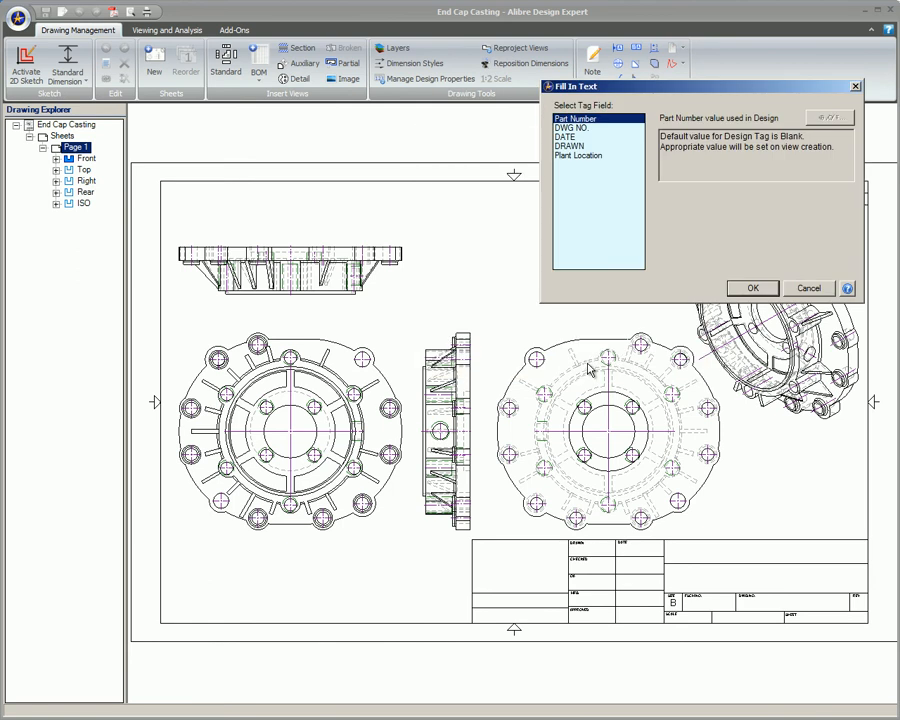
Fill in DWG NO. as 12 and DRAWN as A.C.E. in the title block.
click(572, 127)
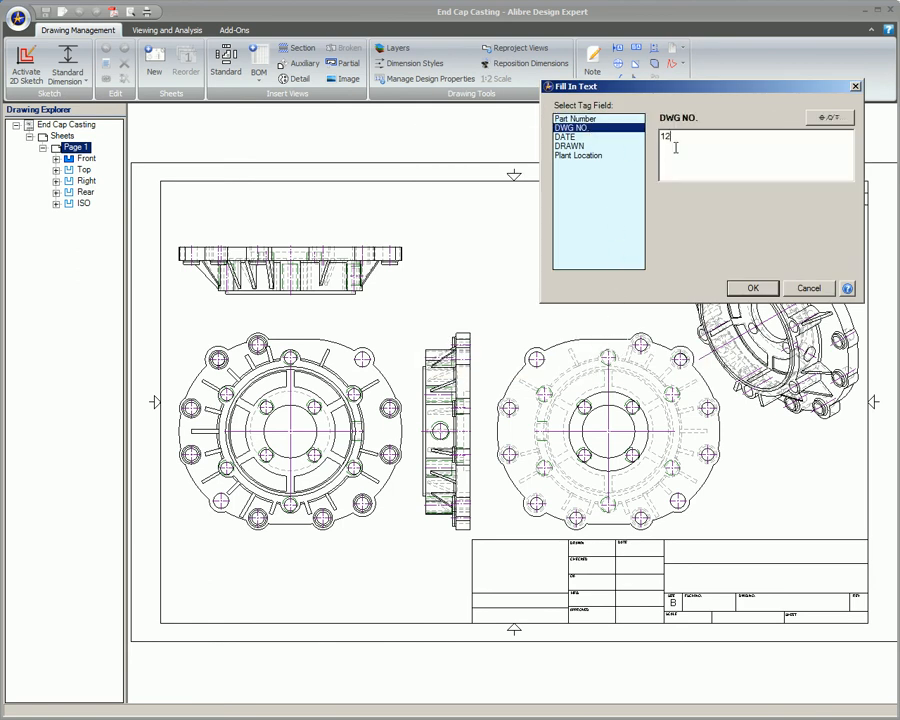
click(563, 137)
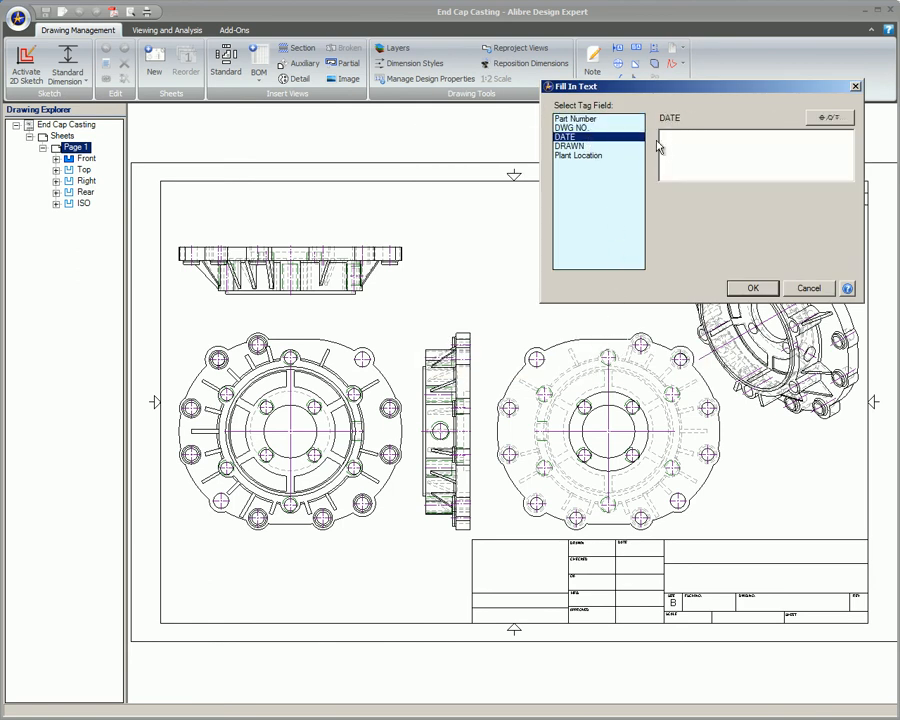
click(569, 145)
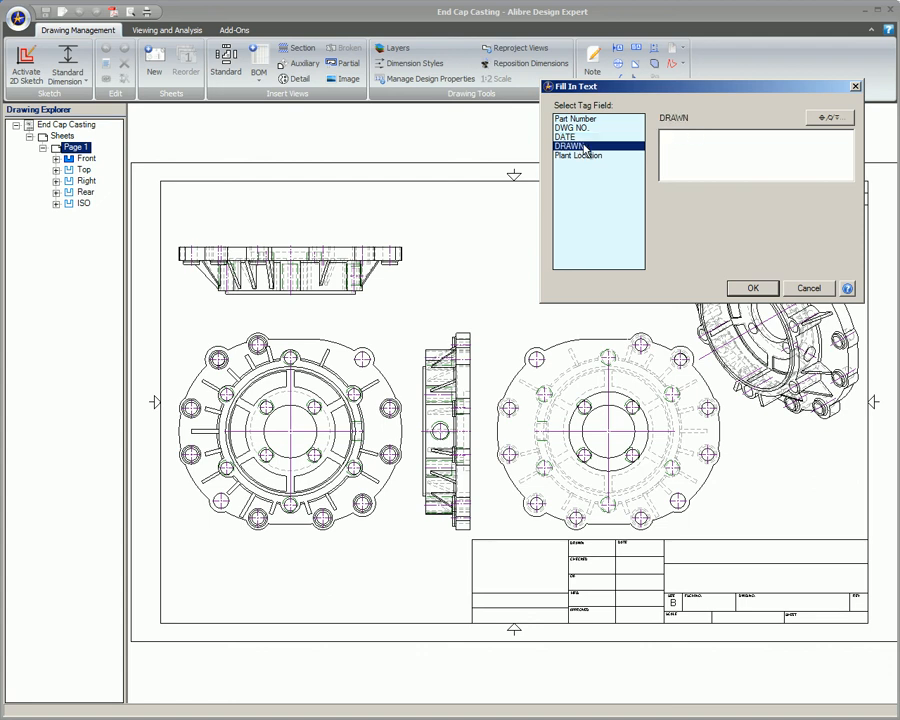
text(A.C.E.)
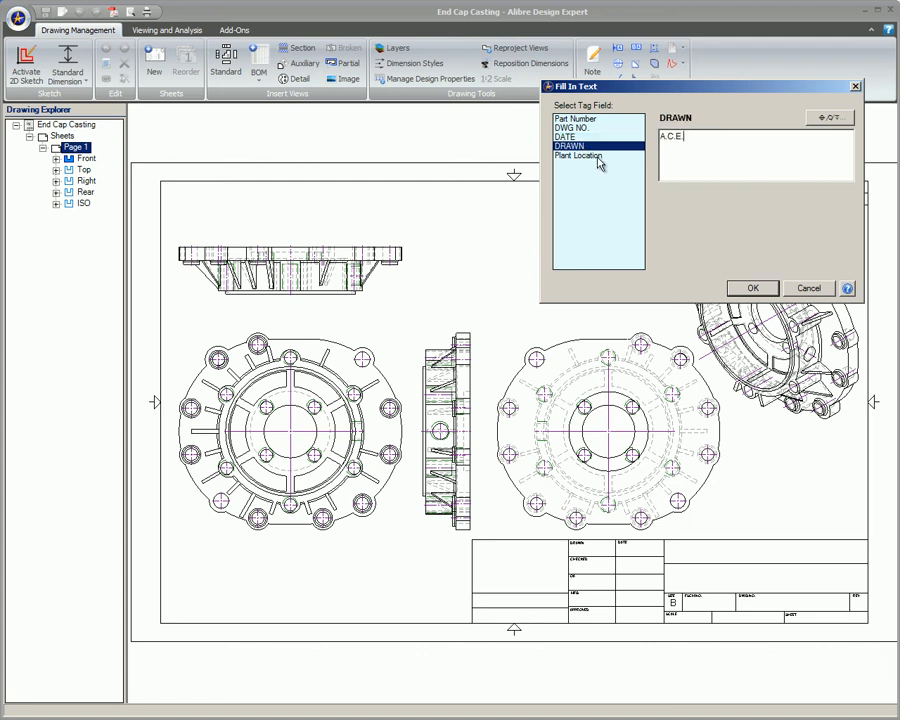